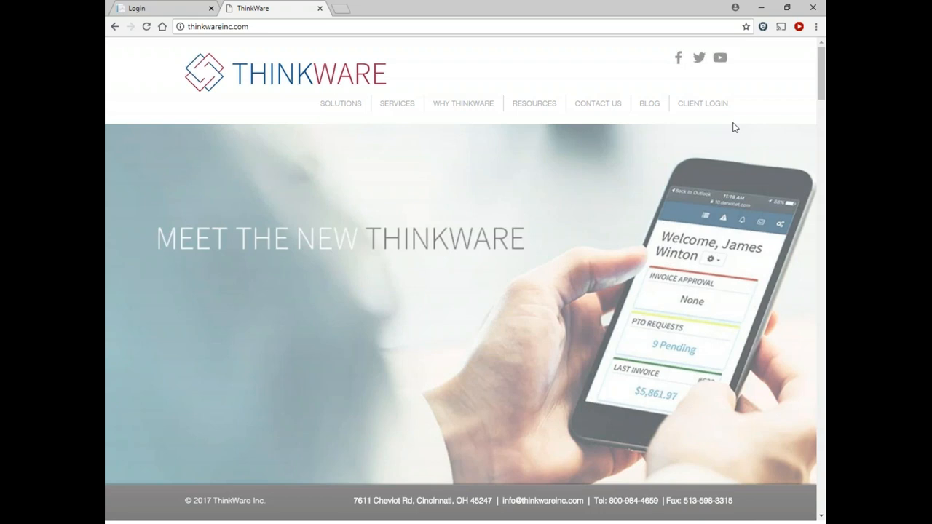
Step: Go to Client Login and submit the user ID and password on the HR Buzz login page
left_click(136, 8)
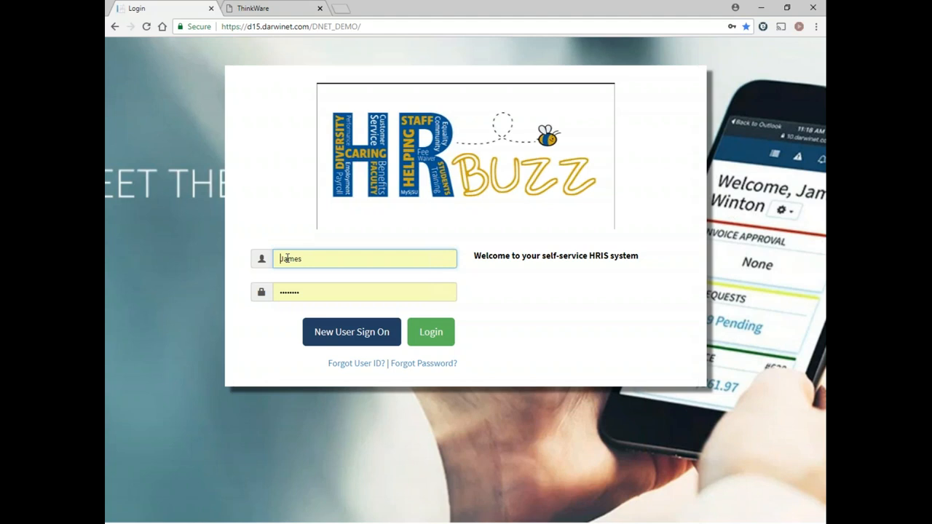
mouse_move(289, 258)
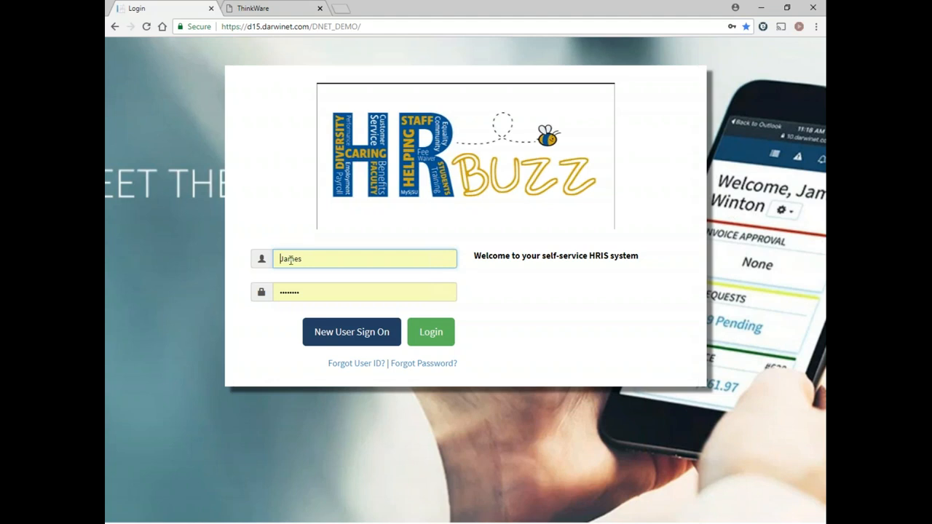
left_click(430, 332)
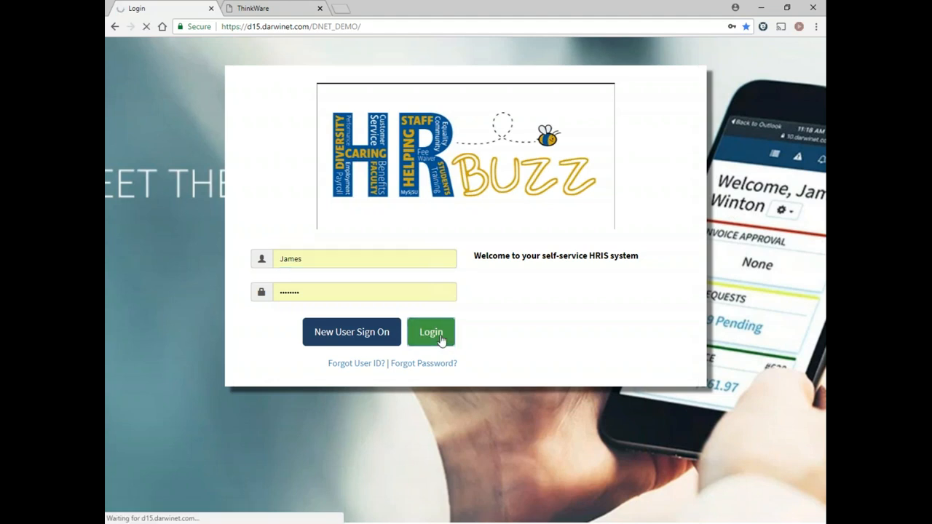
left_click(430, 331)
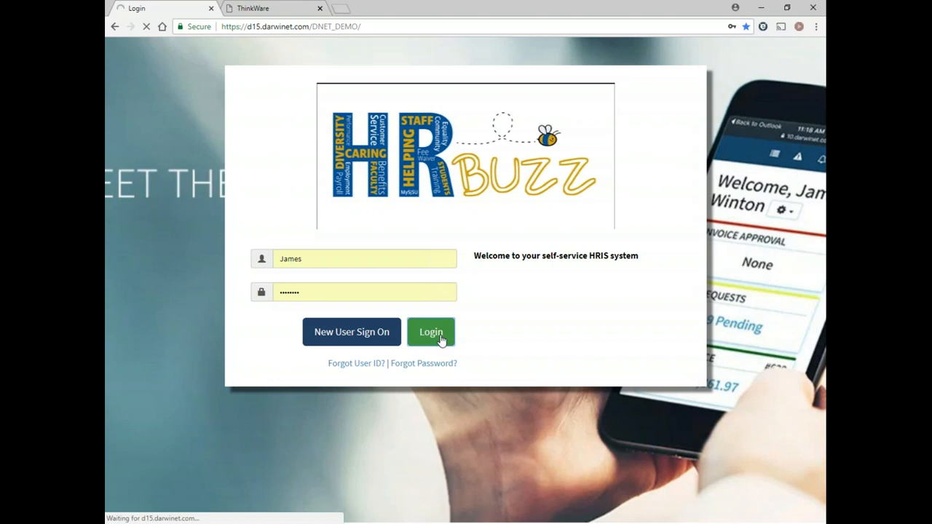
Step: Land on the welcome dashboard with invoice, PTO, payroll and wage summaries
left_click(431, 331)
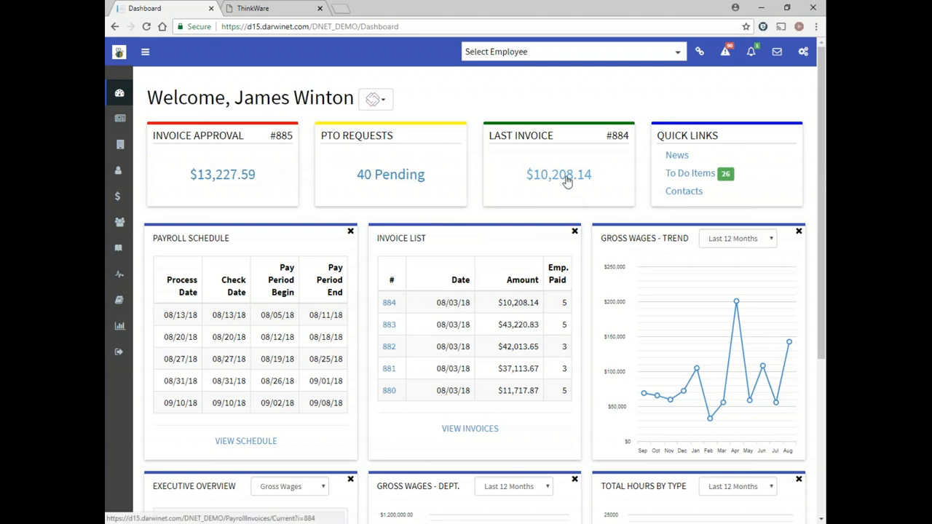
mouse_move(385, 194)
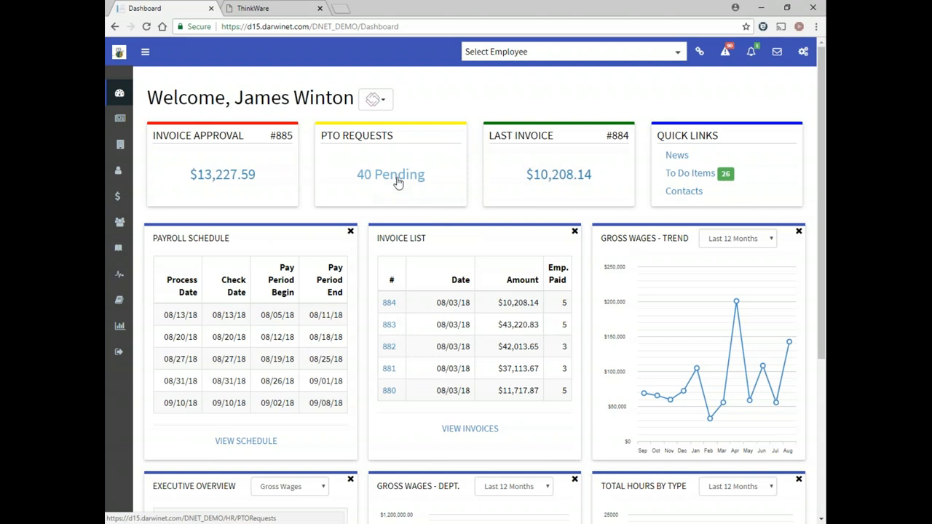
mouse_move(690, 173)
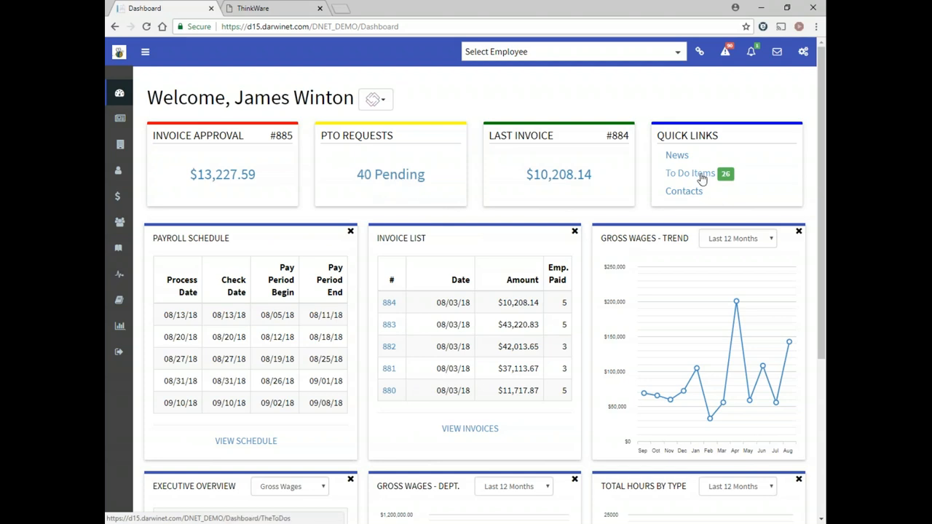
left_click(690, 173)
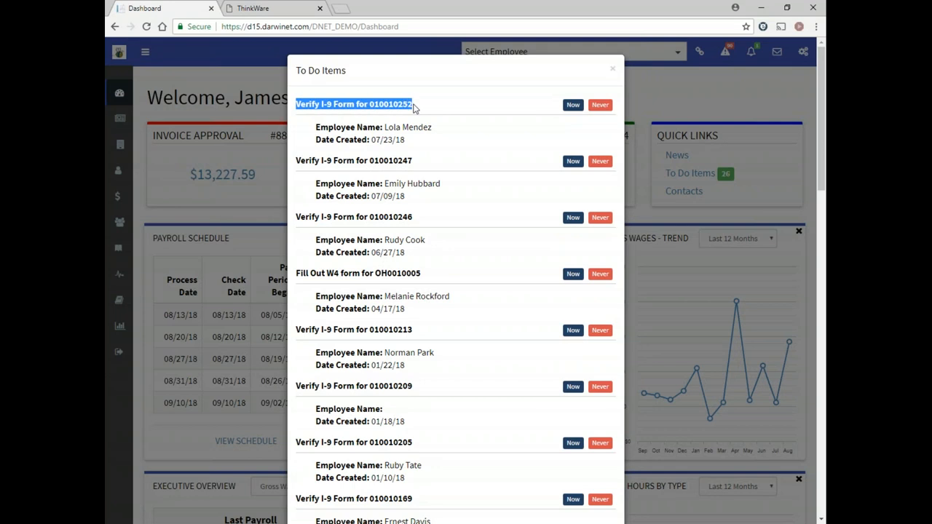
mouse_move(432, 141)
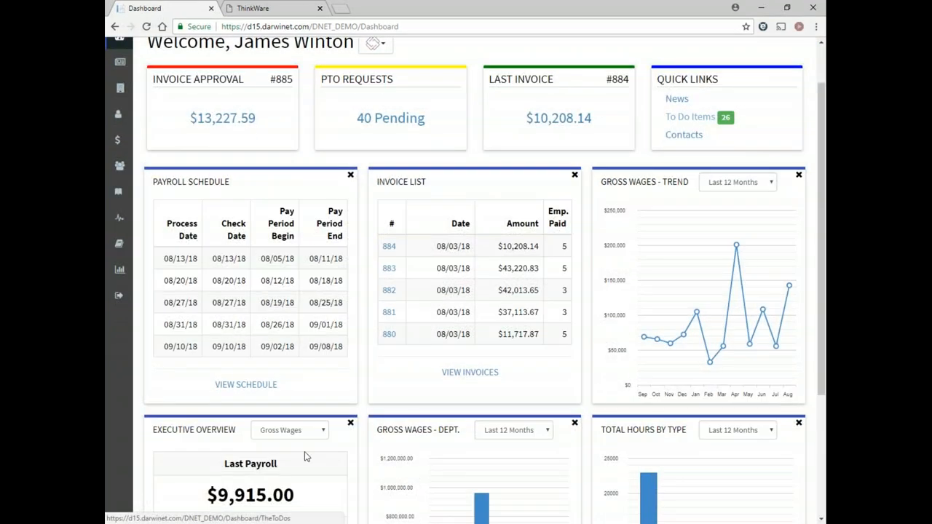
mouse_move(290, 444)
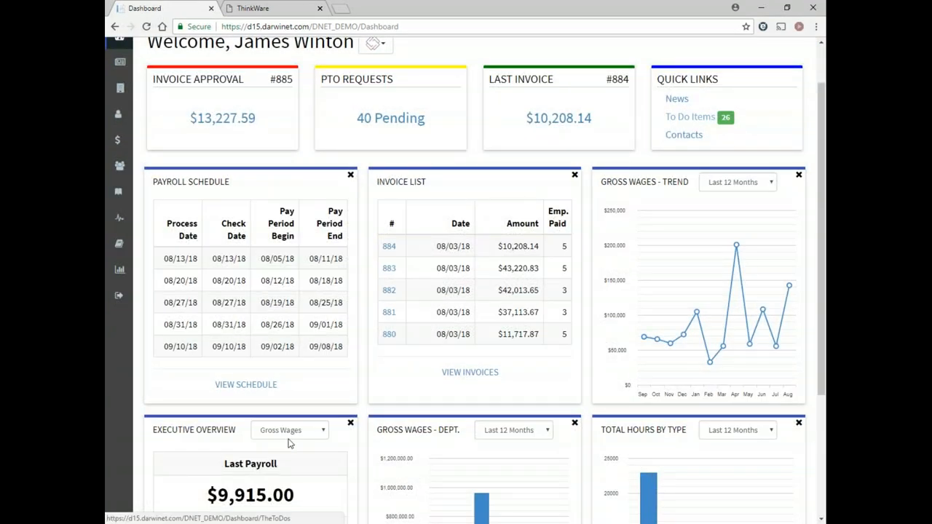
mouse_move(304, 429)
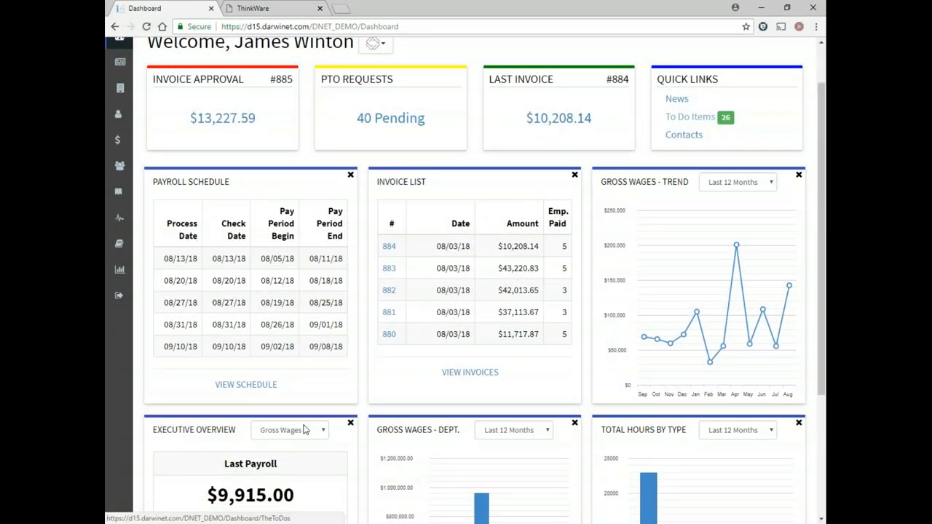
Step: Switch the Executive Overview measure to OT Hours, then to New Hires
scroll("down", 3)
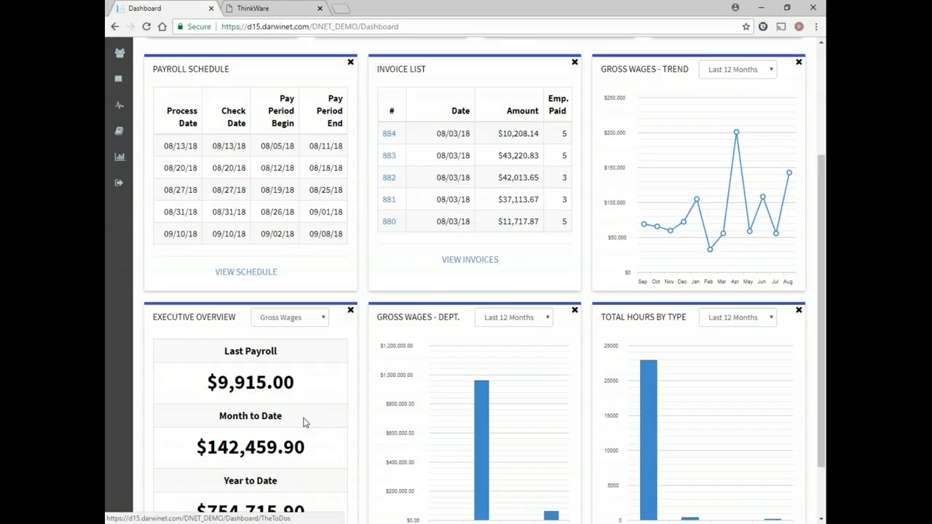
scroll("down", 3)
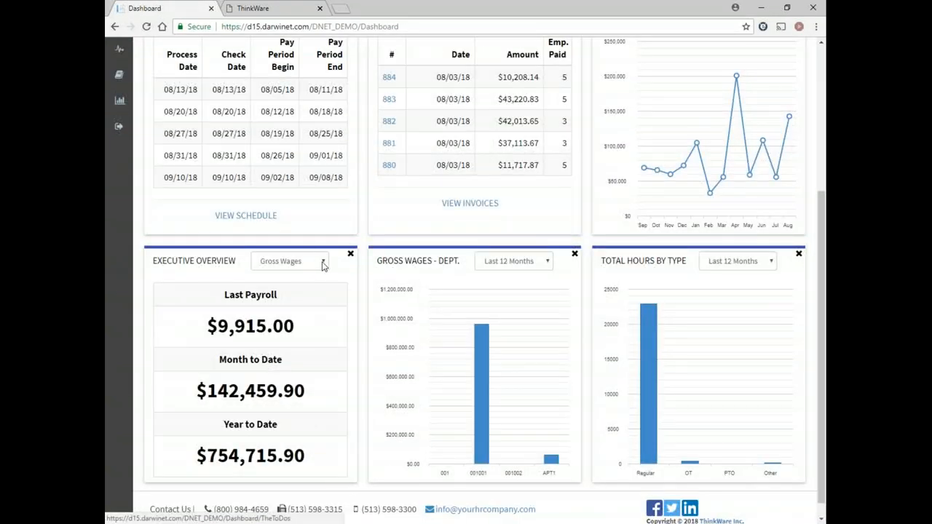
left_click(290, 261)
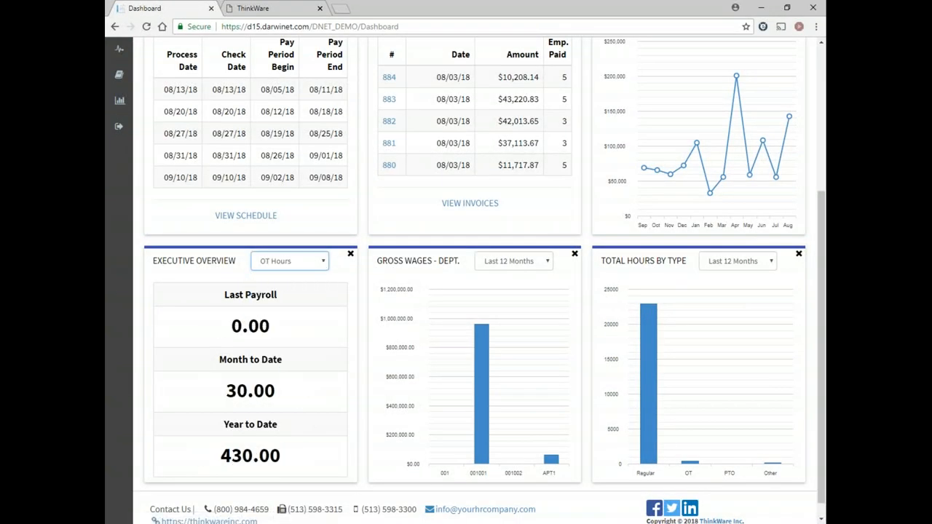
left_click(289, 260)
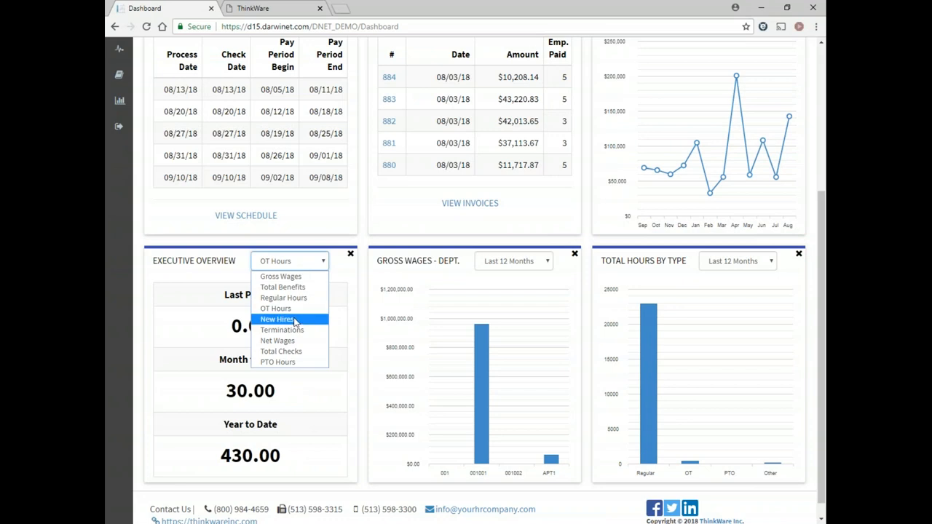
left_click(276, 319)
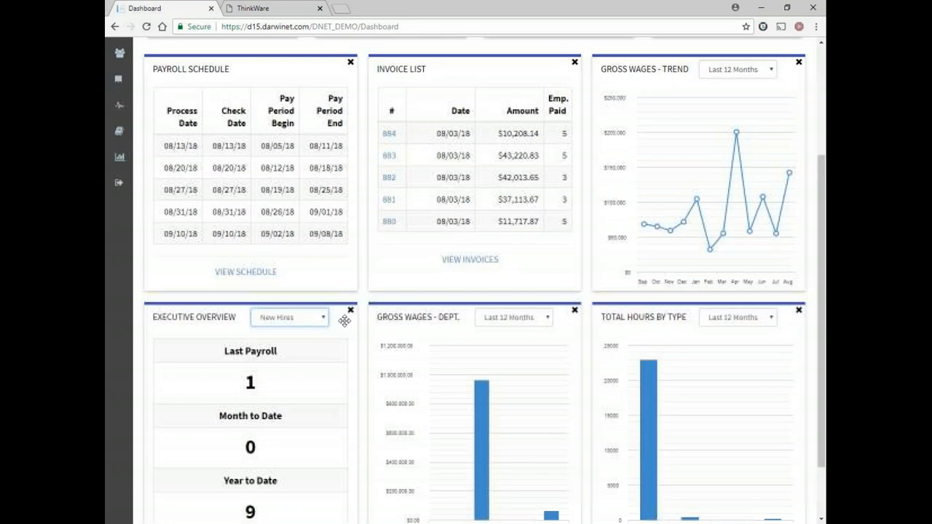
Step: View the full Payroll Schedule, show its previous pay periods, and expand the navigation menu
scroll("up", 3)
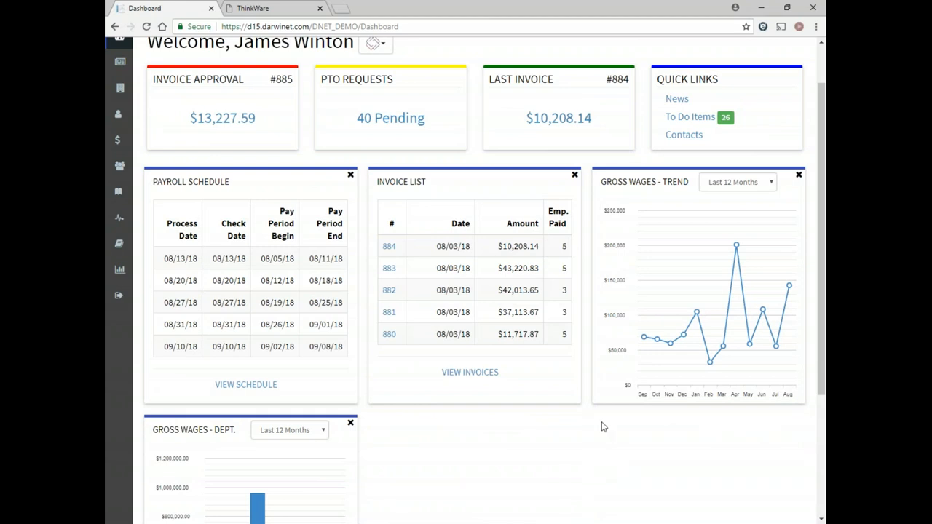
mouse_move(246, 384)
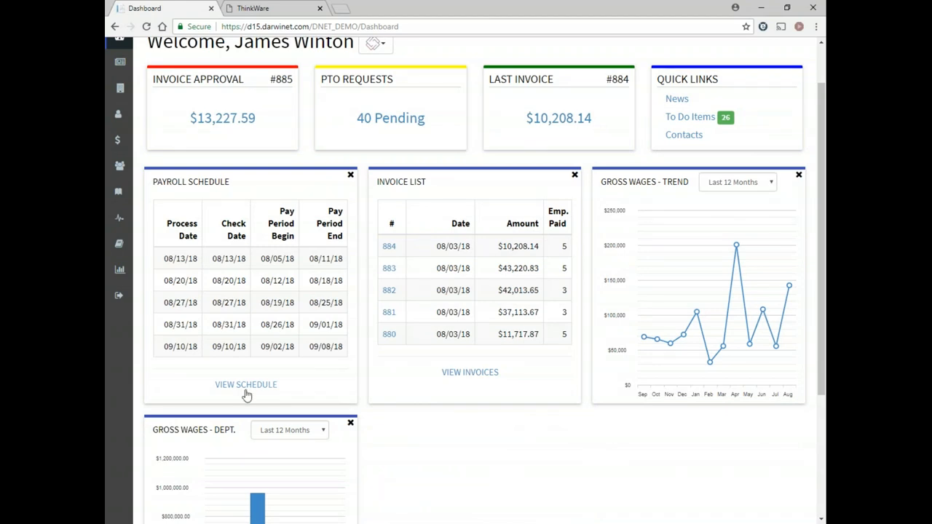
left_click(245, 384)
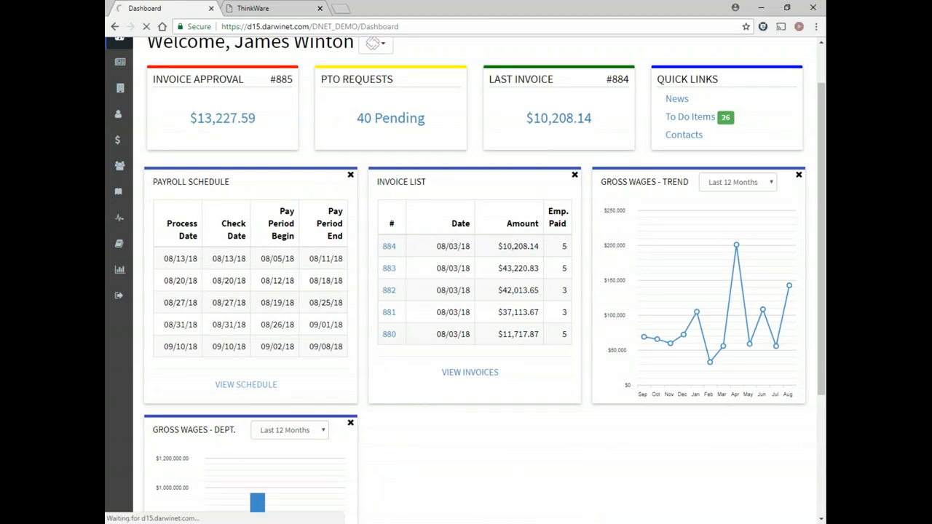
left_click(245, 384)
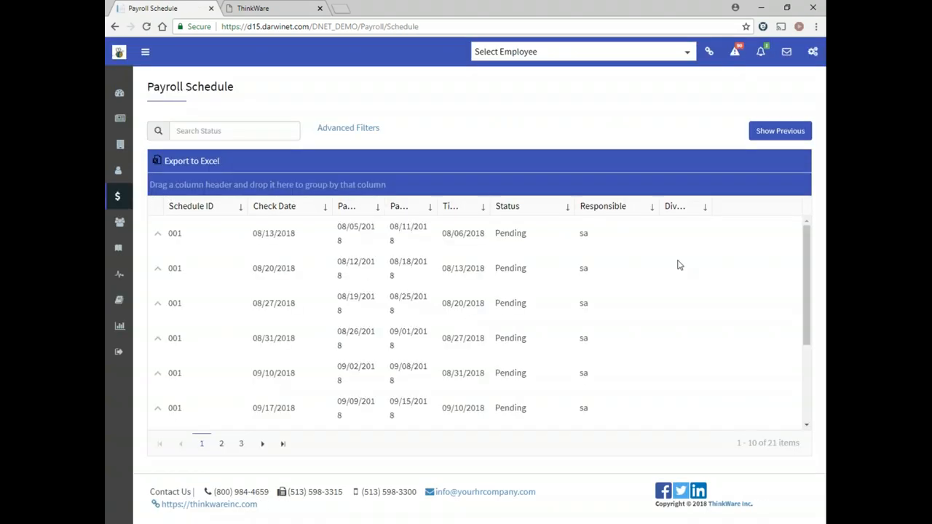
left_click(780, 130)
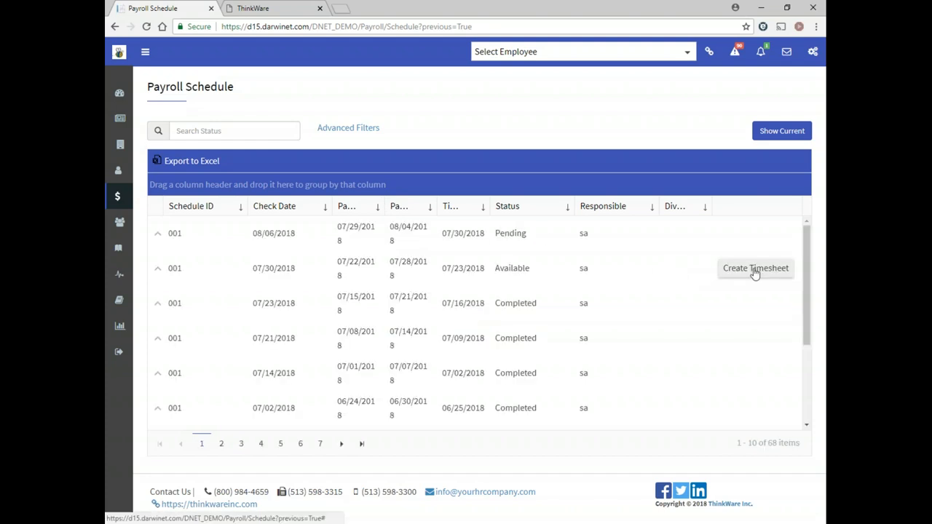
mouse_move(146, 51)
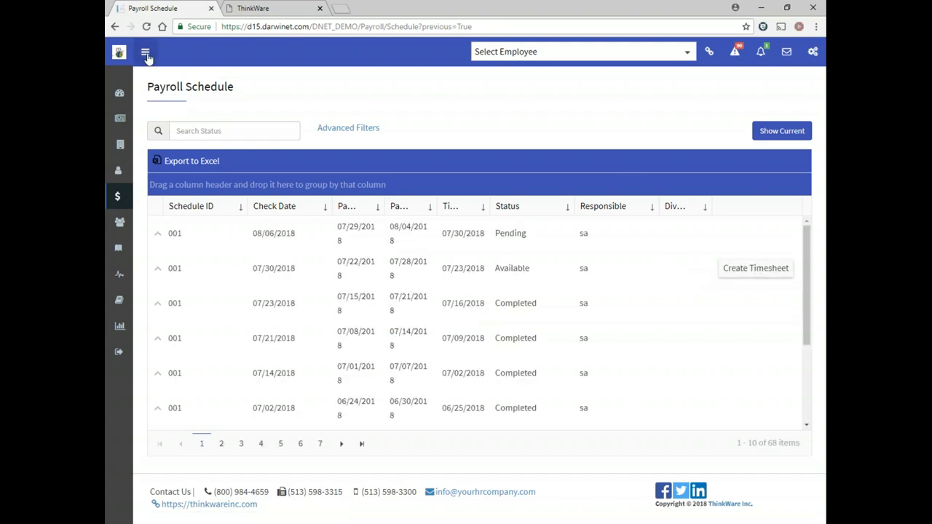
left_click(145, 52)
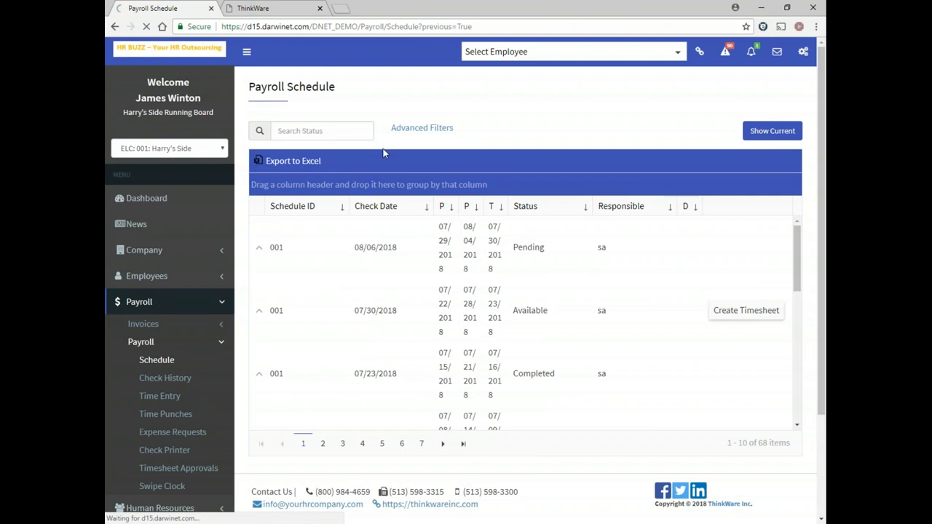
Step: Close the Payroll Schedule widget and shrink the dashboard to a narrow window over Outlook
left_click(146, 198)
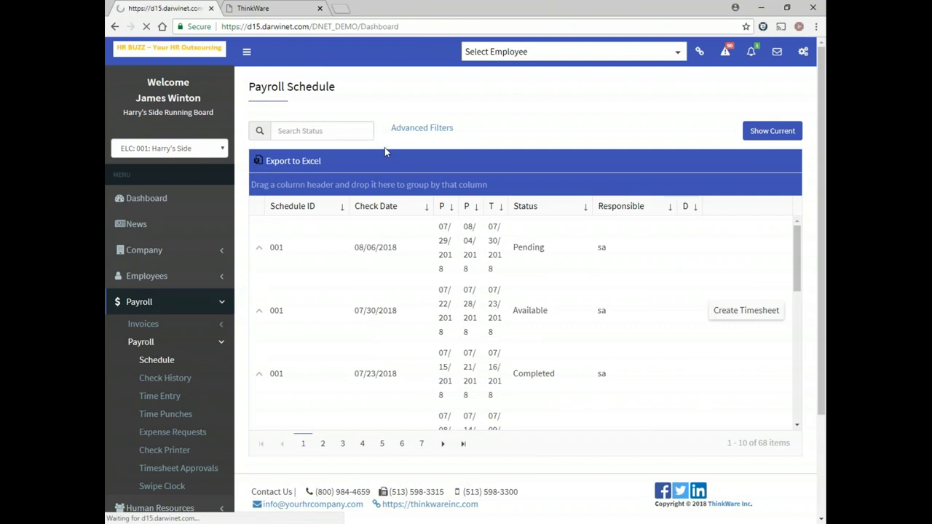
left_click(146, 197)
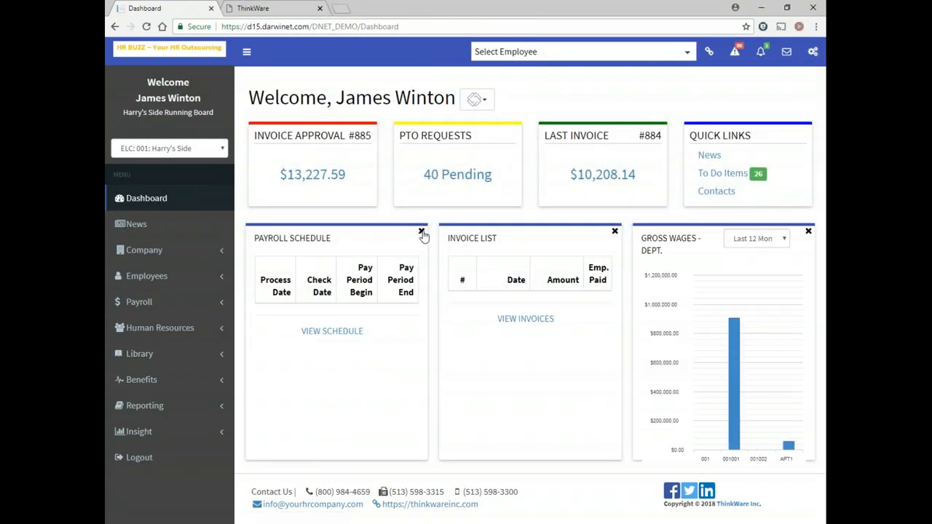
left_click(421, 231)
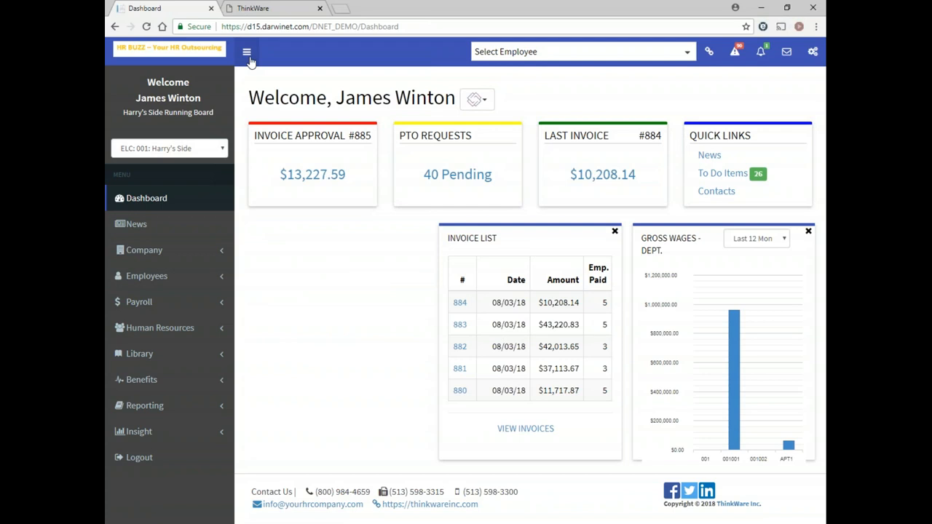
left_click(247, 52)
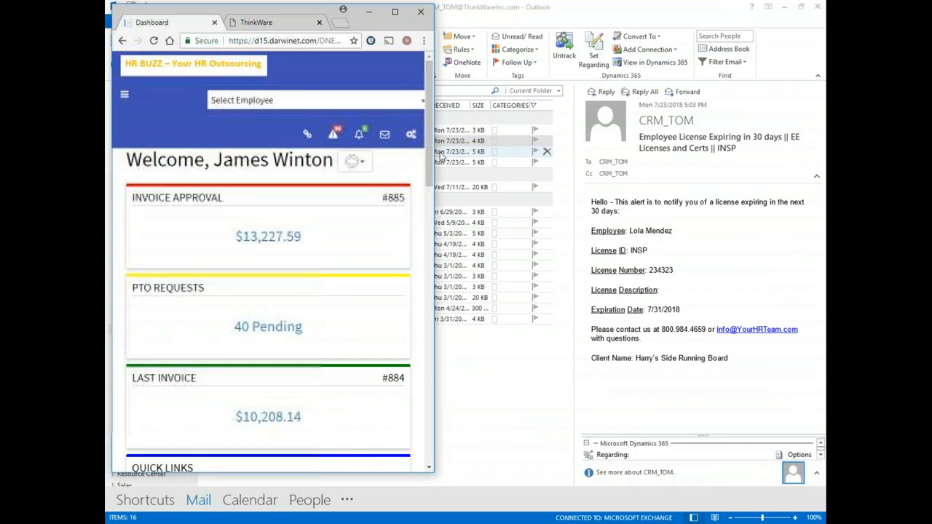
Step: Restore the full-width layout showing the Gross Wages - Trend widget beside the invoices
scroll("down", 3)
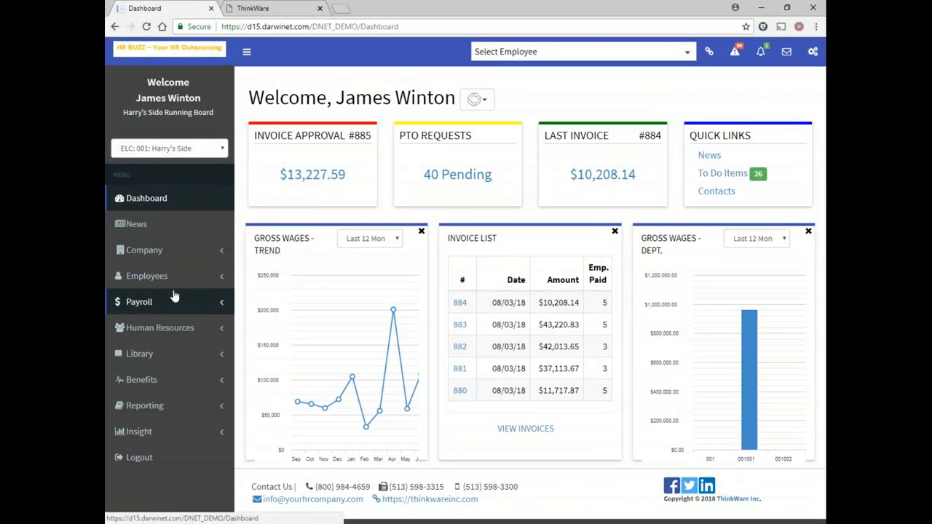
Step: Navigate Employees > On-Boarding > Process Monitor to list the 91 new-hire task statuses
left_click(146, 276)
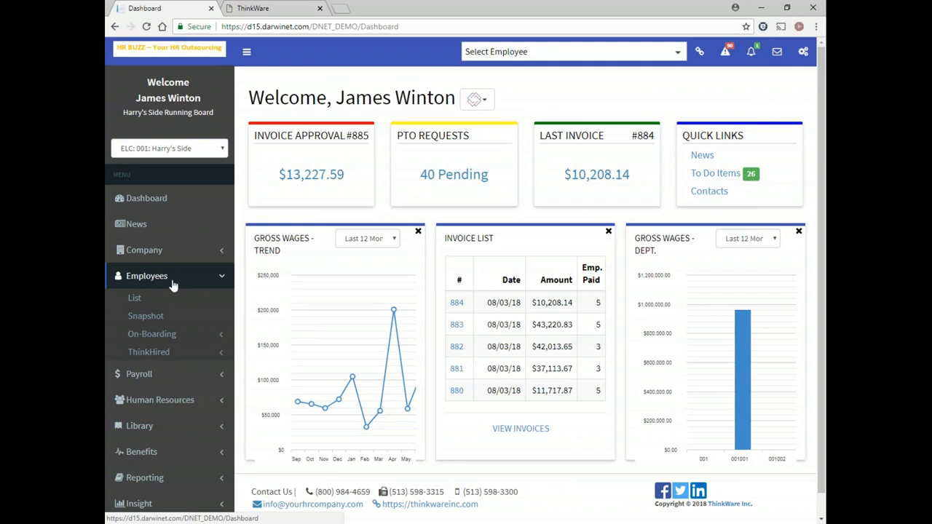
left_click(152, 334)
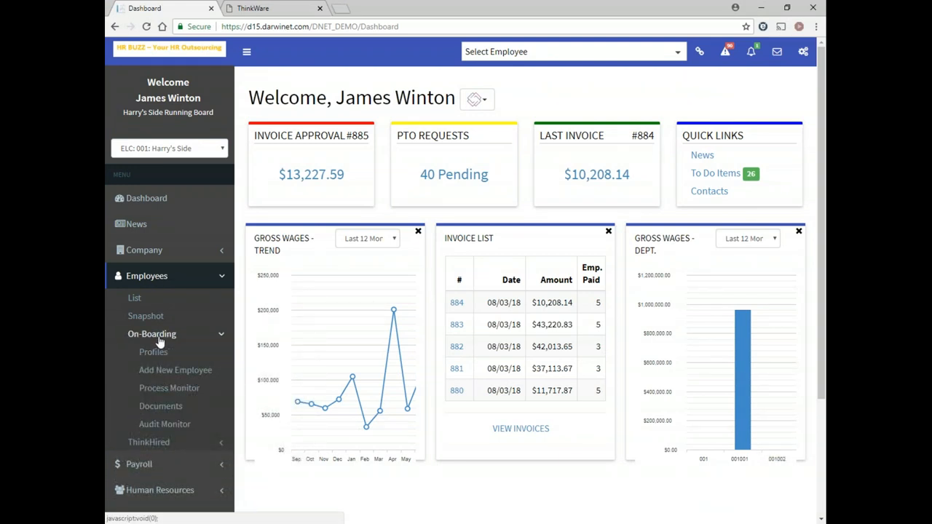
mouse_move(175, 370)
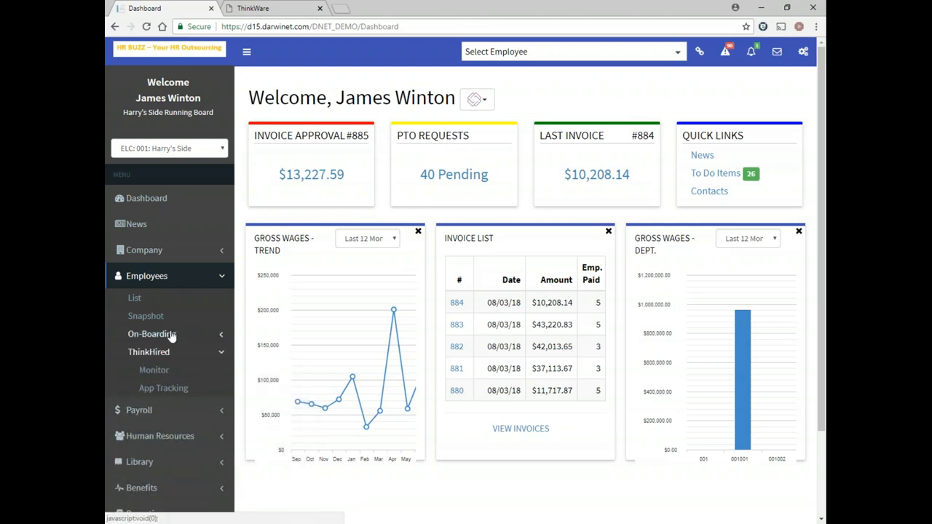
left_click(151, 334)
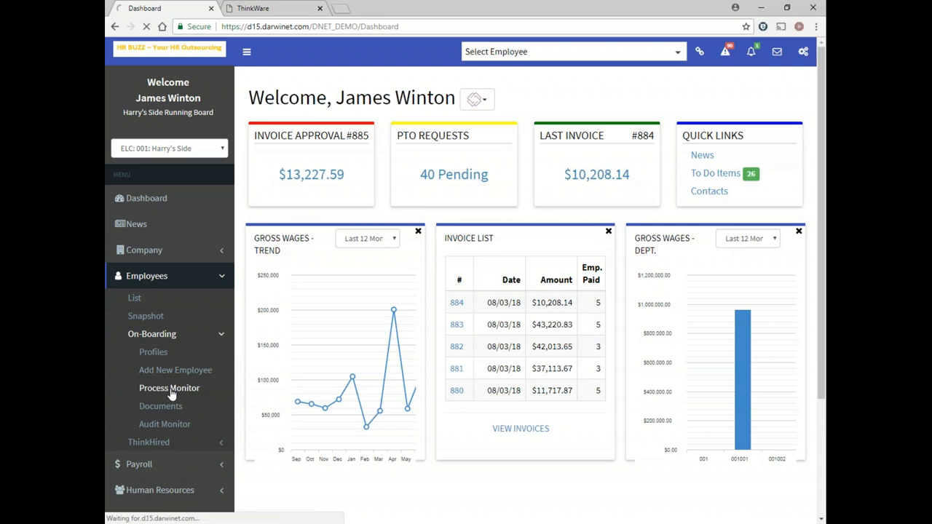
left_click(168, 387)
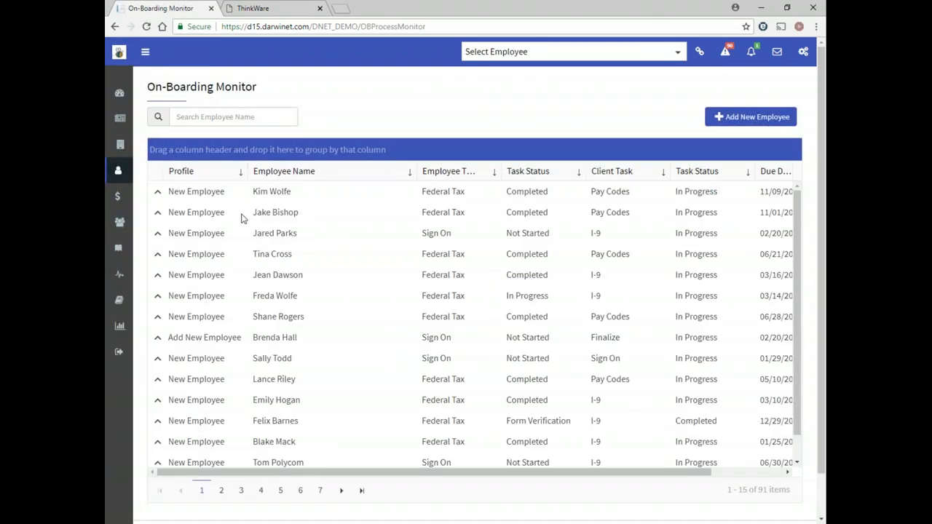
mouse_move(158, 212)
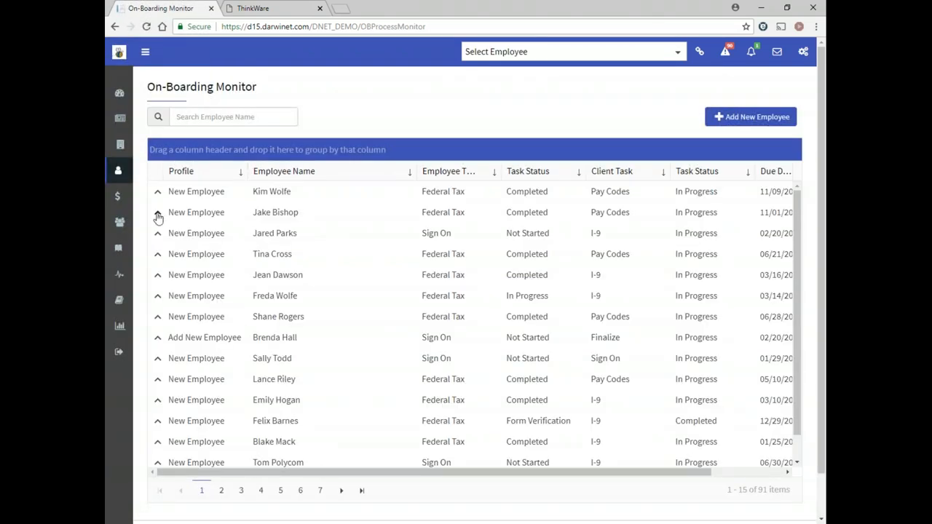
left_click(157, 212)
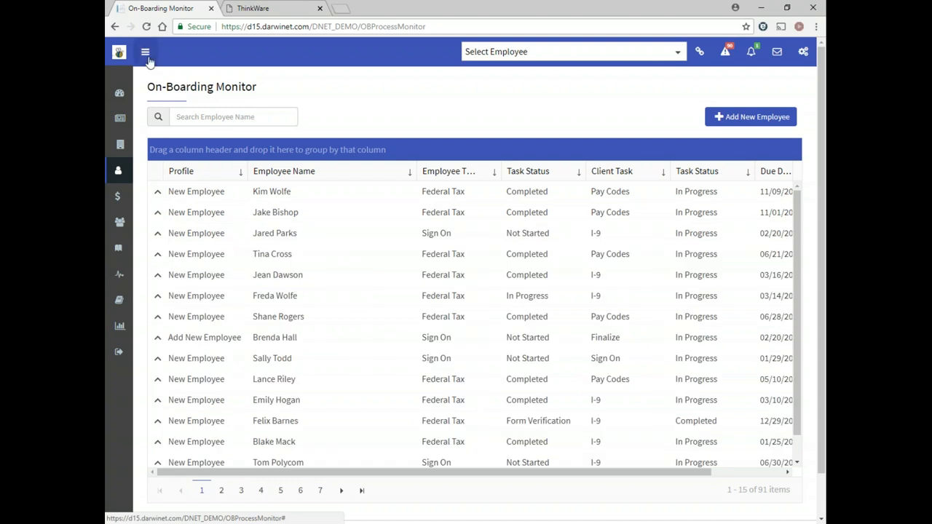
left_click(146, 51)
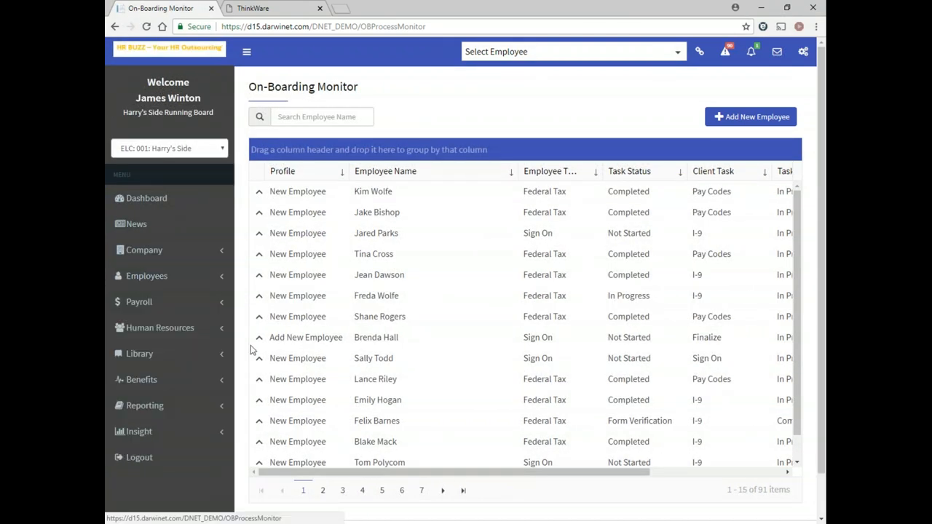
Step: Navigate Benefits > OE Monitor to list the 33 employees' 2017 enrollment statuses
left_click(141, 379)
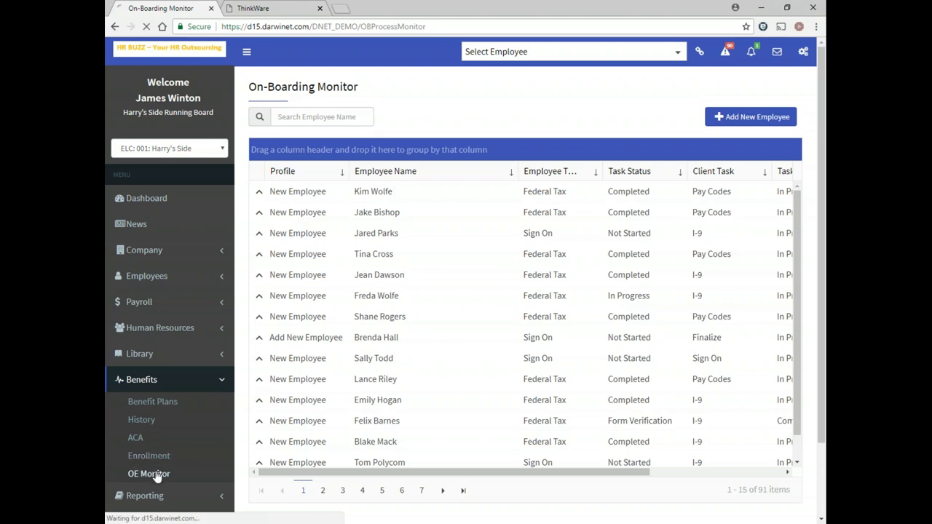
left_click(149, 473)
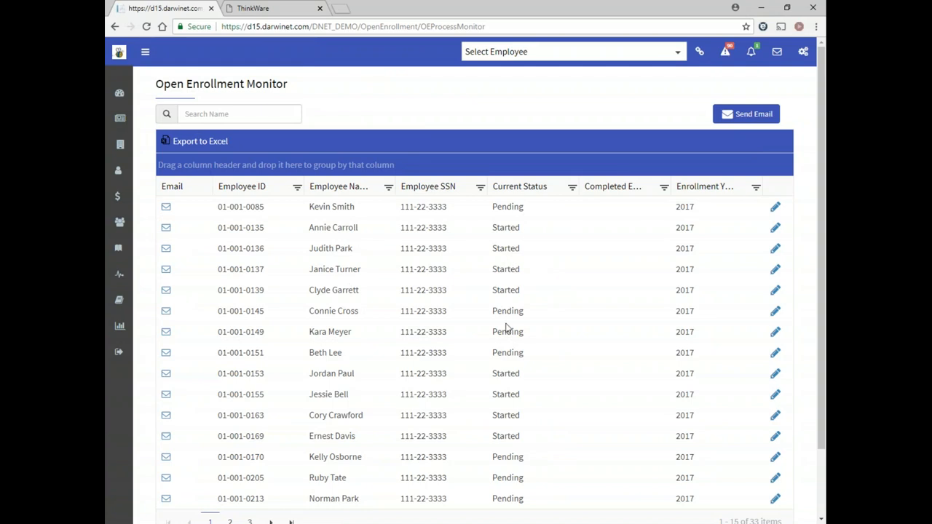
mouse_move(500, 355)
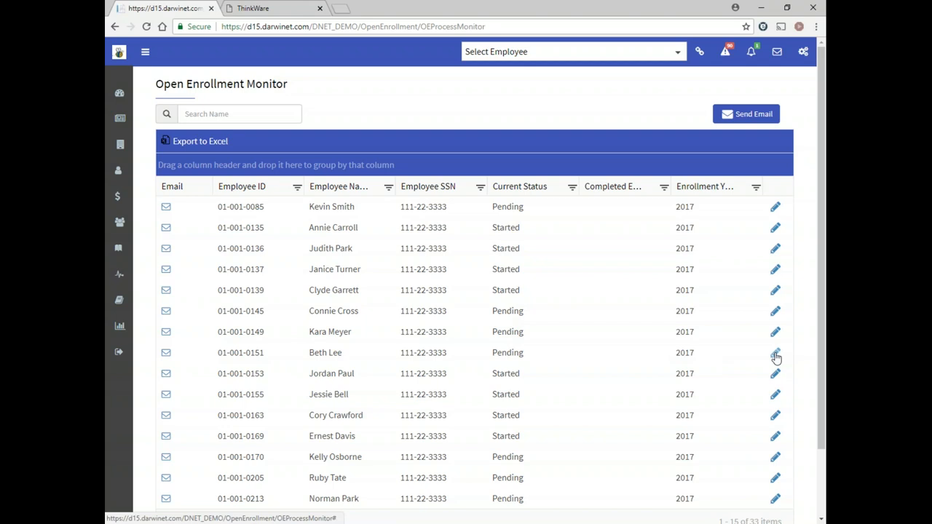
left_click(774, 353)
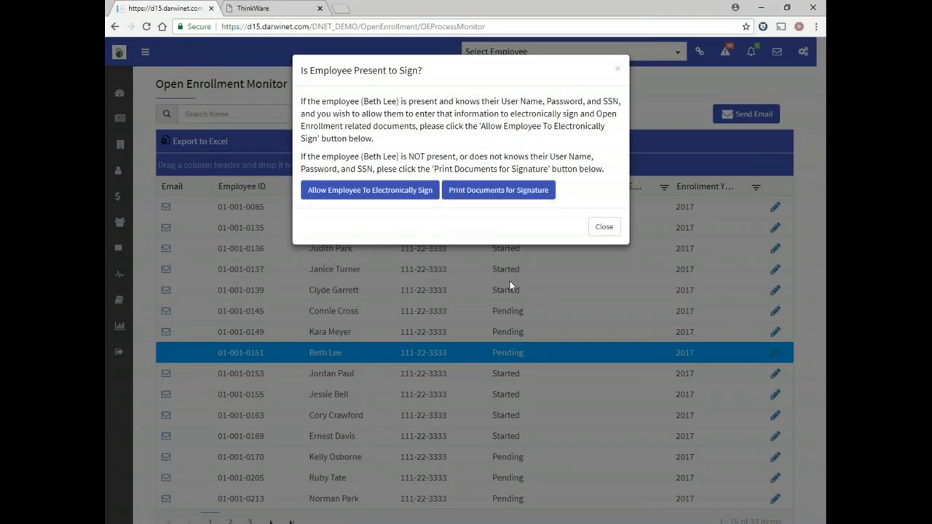
mouse_move(334, 356)
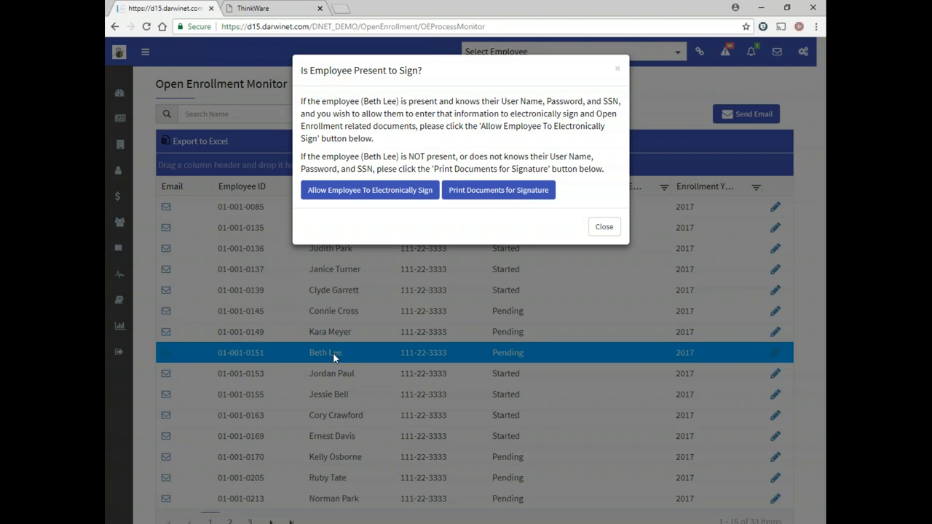
mouse_move(357, 296)
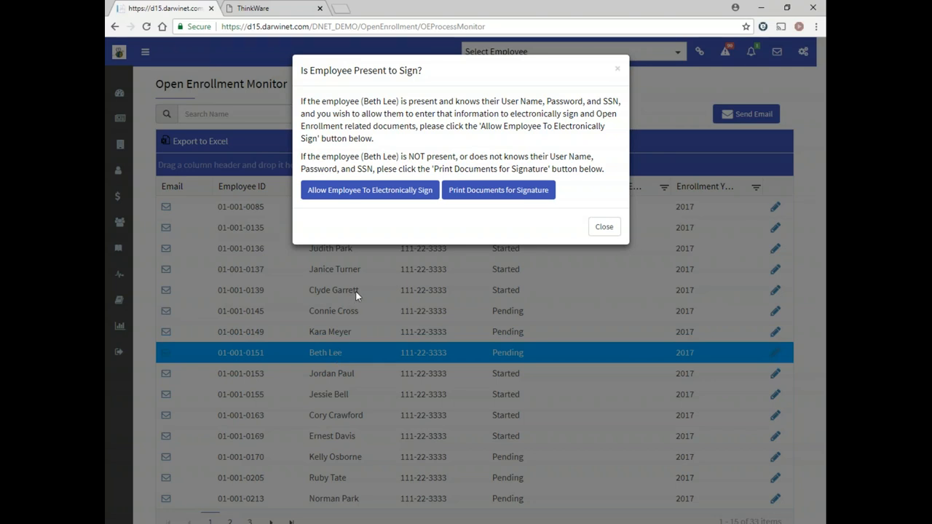
left_click(369, 190)
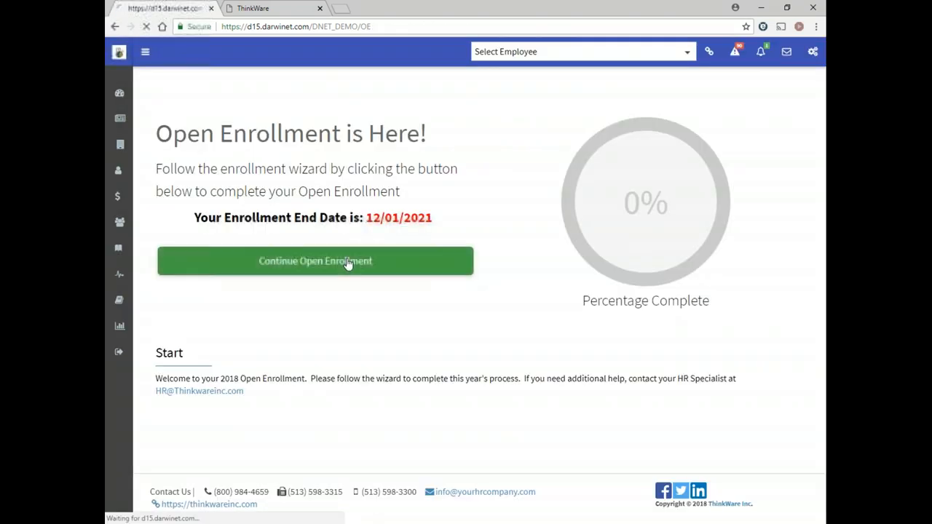
Step: Continue enrollment past dependents to the HEALTH selection comparing BCBS $200/mo and Humana $365/mo
left_click(314, 261)
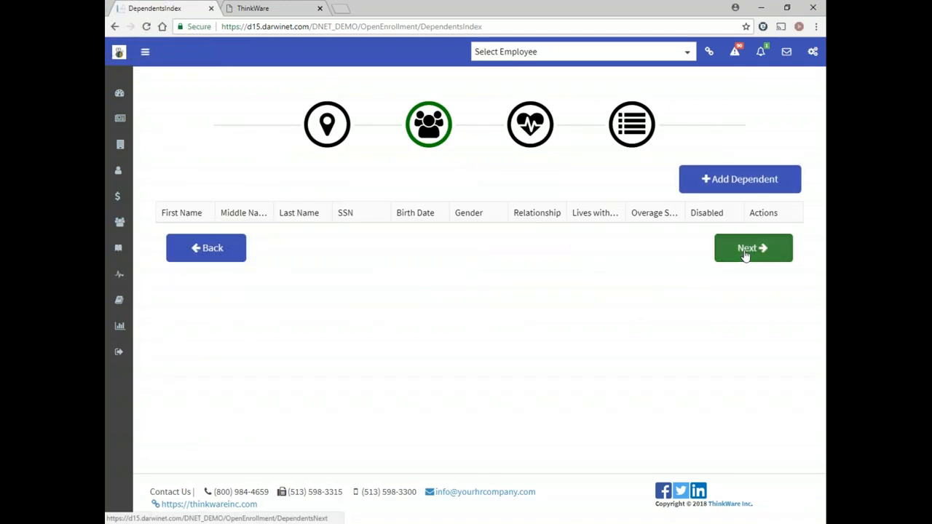
left_click(752, 247)
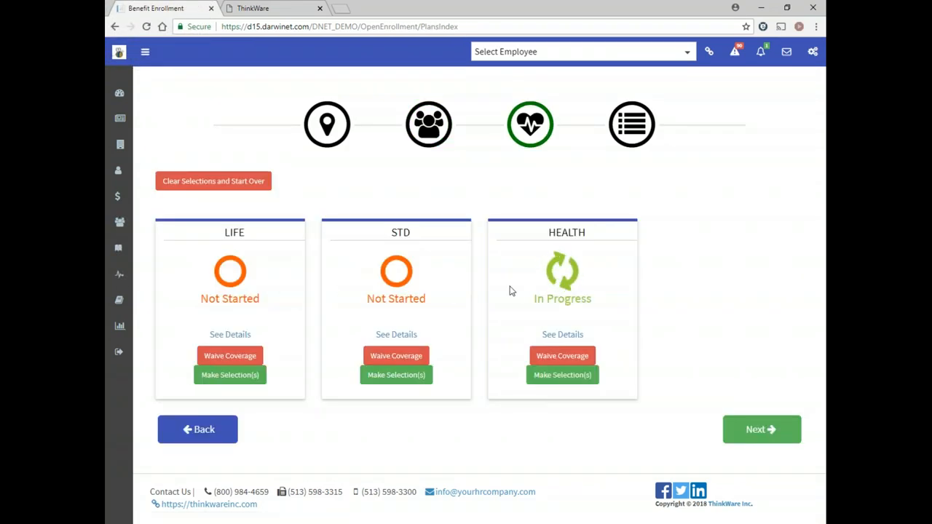
left_click(562, 375)
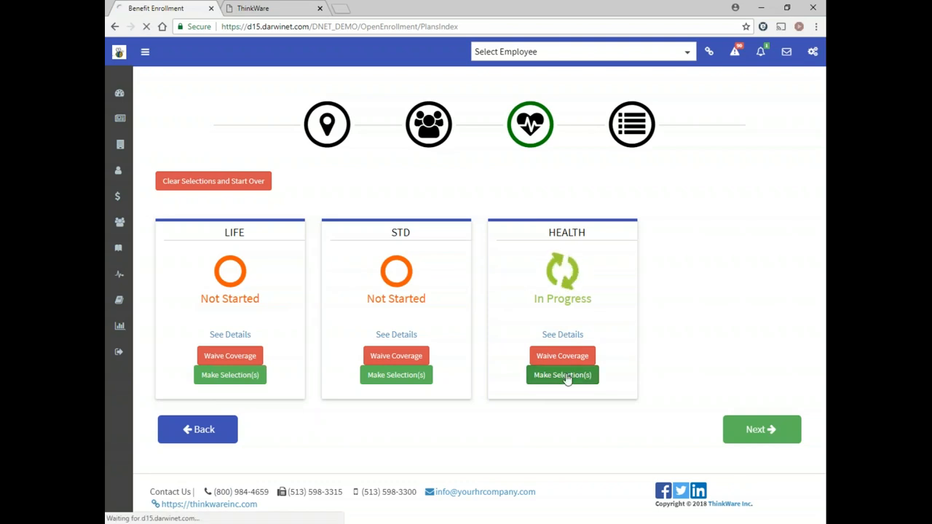
left_click(562, 374)
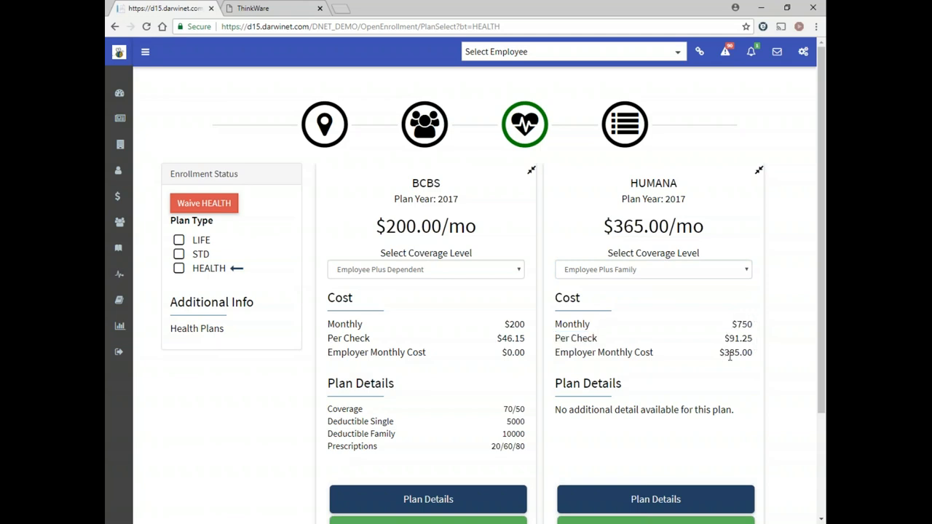
Step: Review the BCBS plan's details, provider link and Statement of Benefits, then close them
scroll("down", 3)
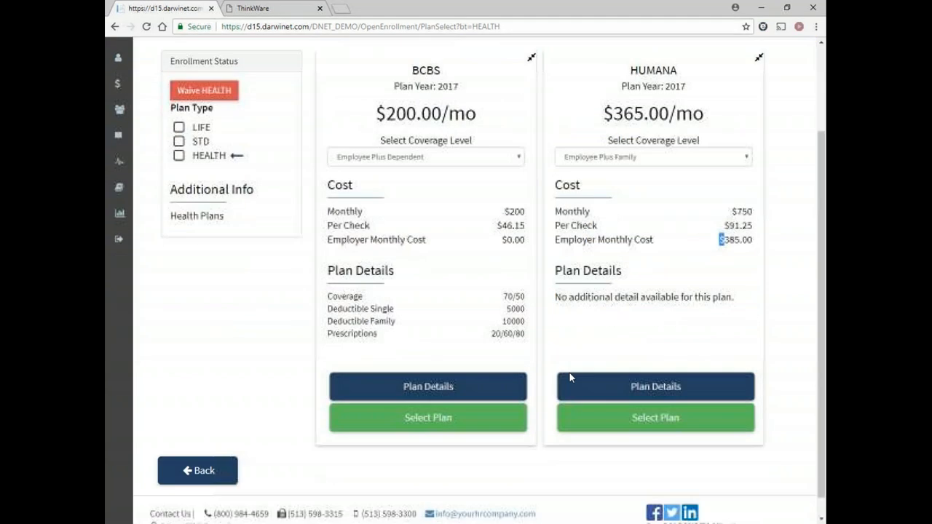
left_click(428, 386)
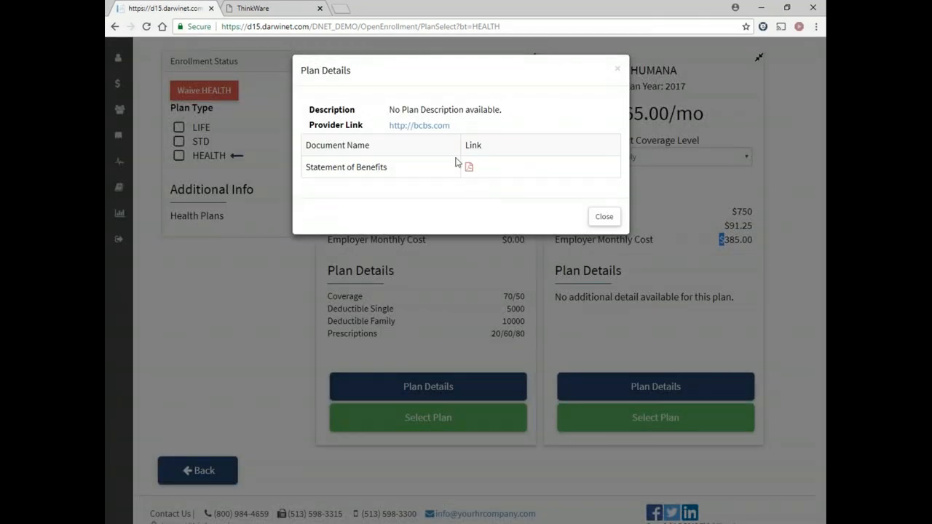
left_click(418, 125)
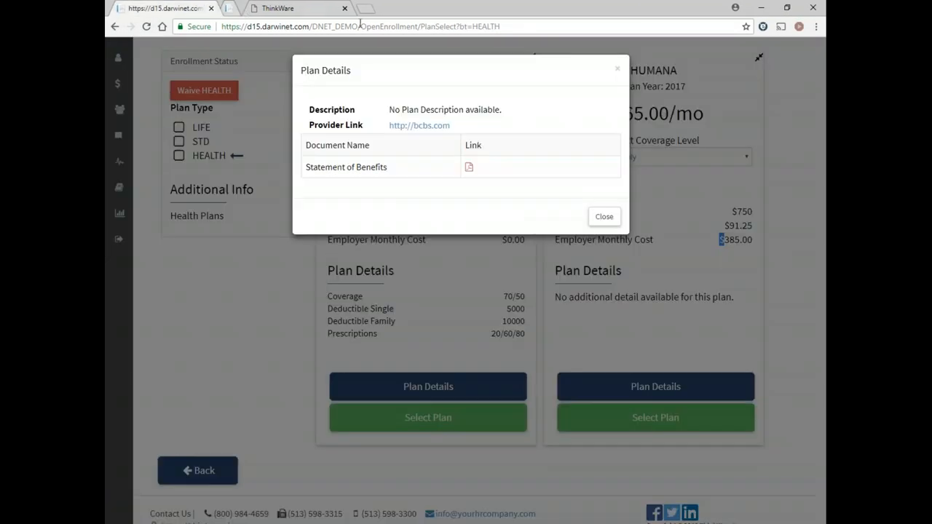
left_click(604, 216)
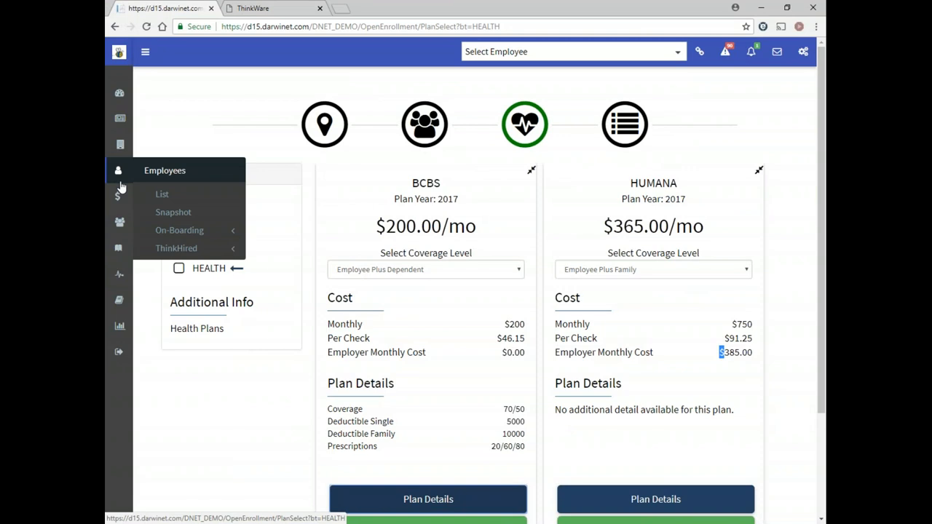
left_click(573, 51)
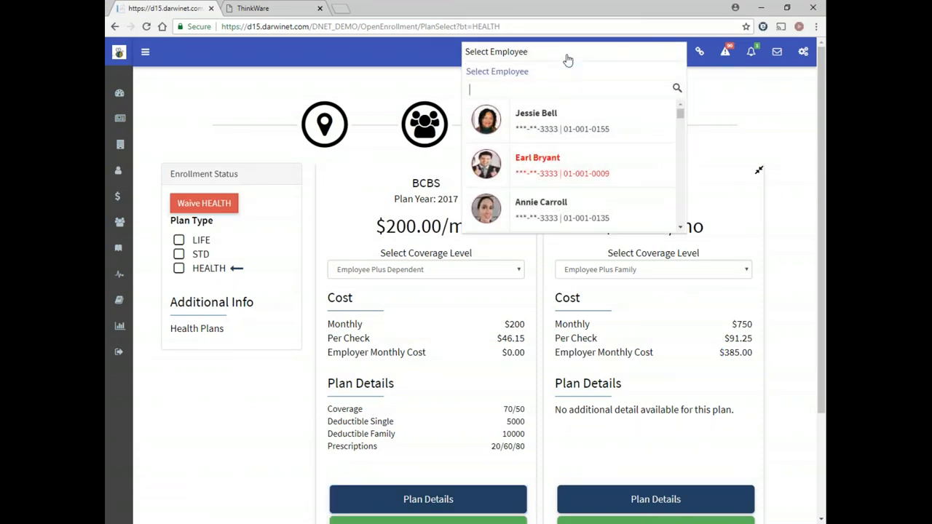
mouse_move(588, 63)
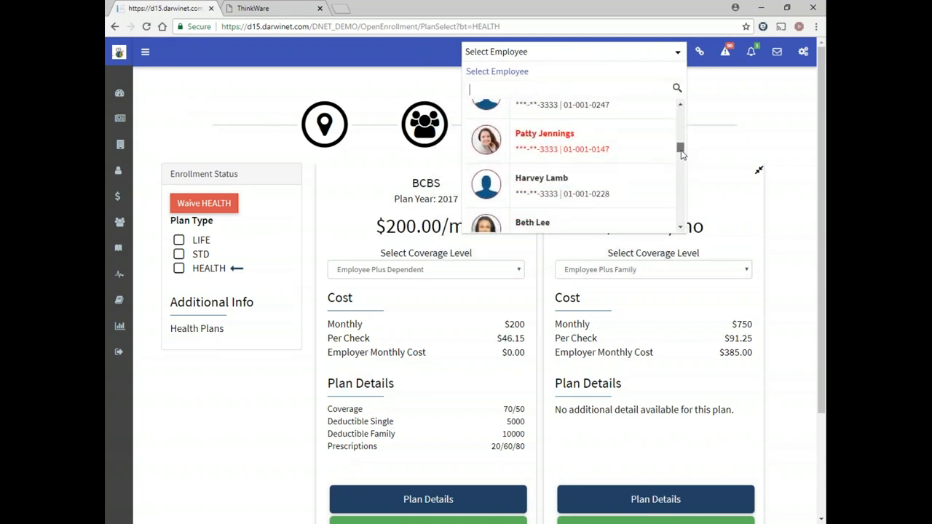
type("mel")
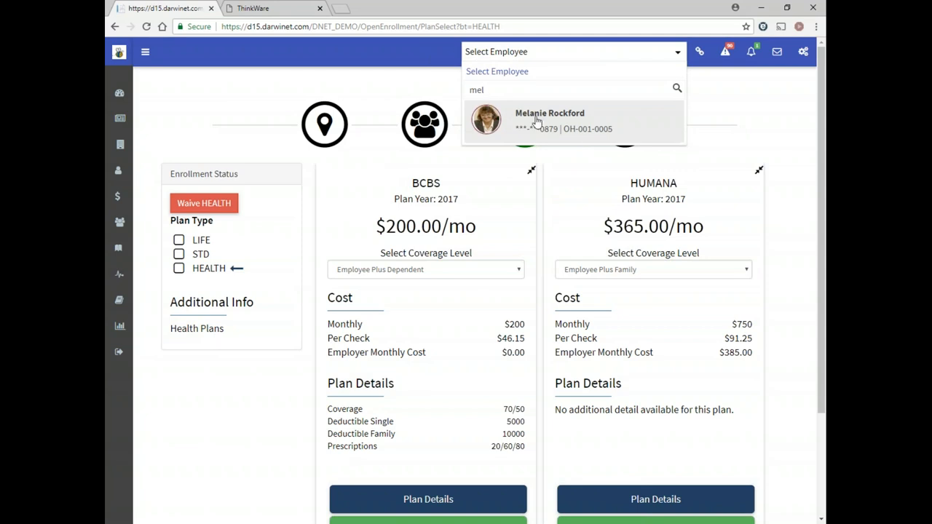
left_click(549, 120)
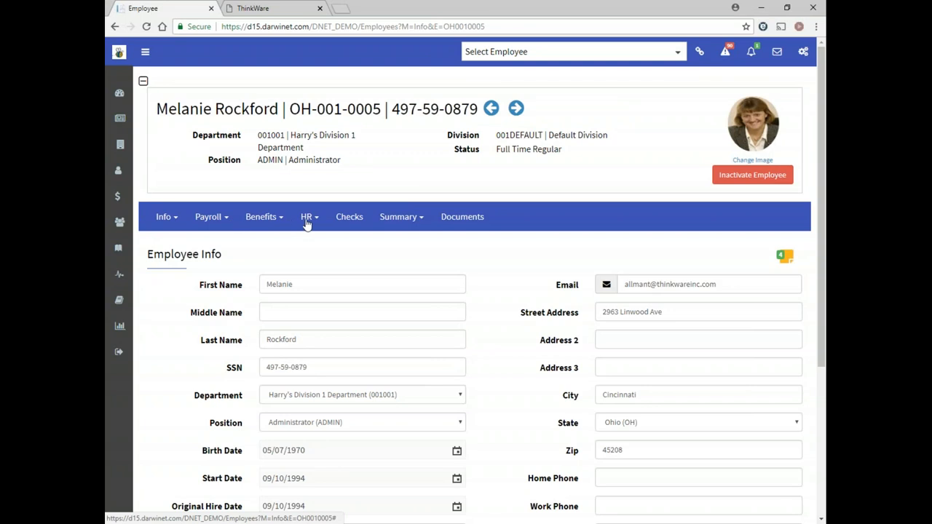
Step: View Melanie's Total Comp breakdown of $78,446.17, then show her seven stored documents
left_click(398, 216)
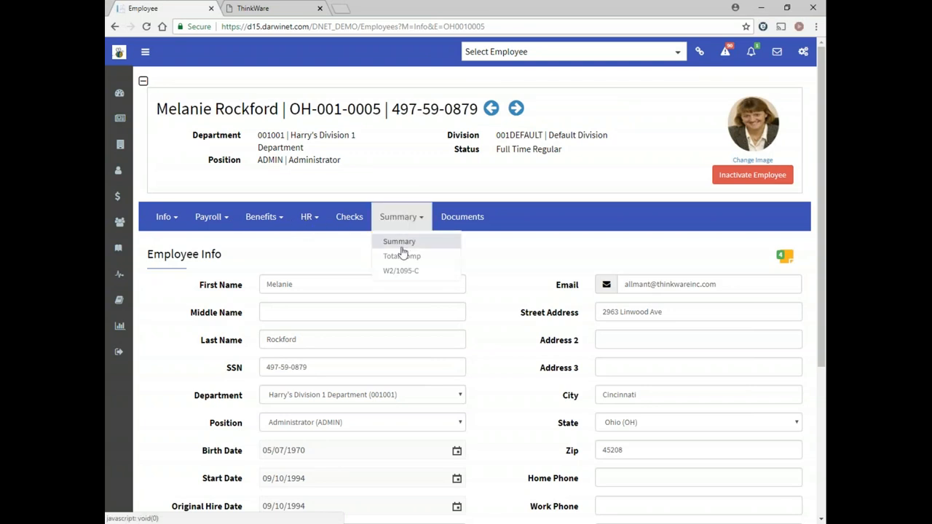
left_click(399, 241)
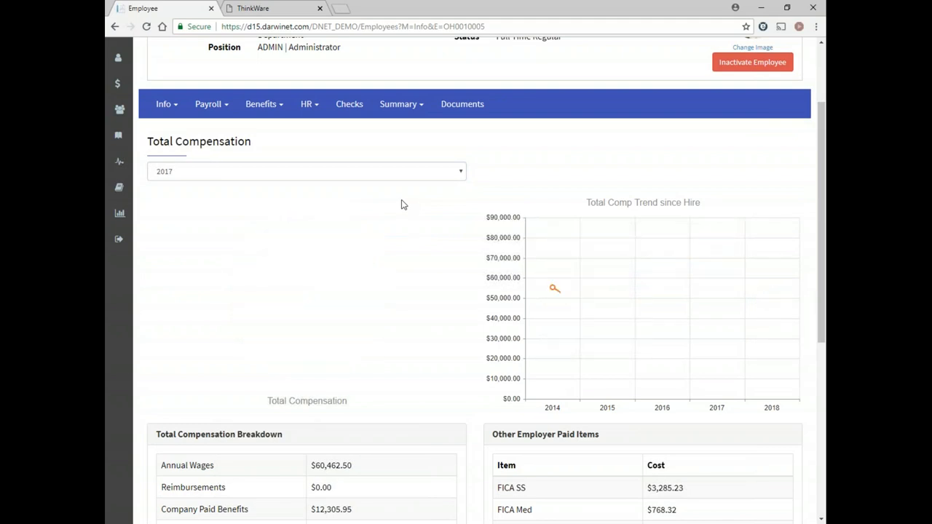
scroll("down", 3)
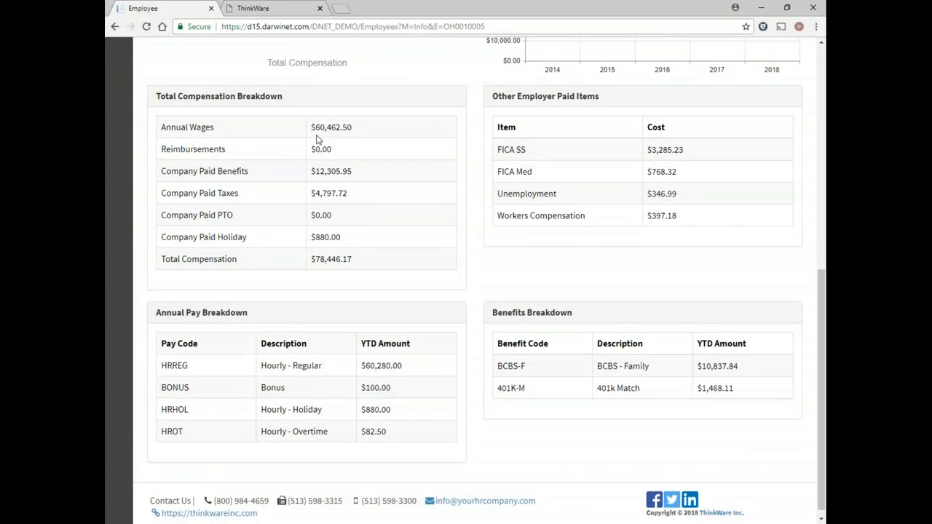
double_click(331, 126)
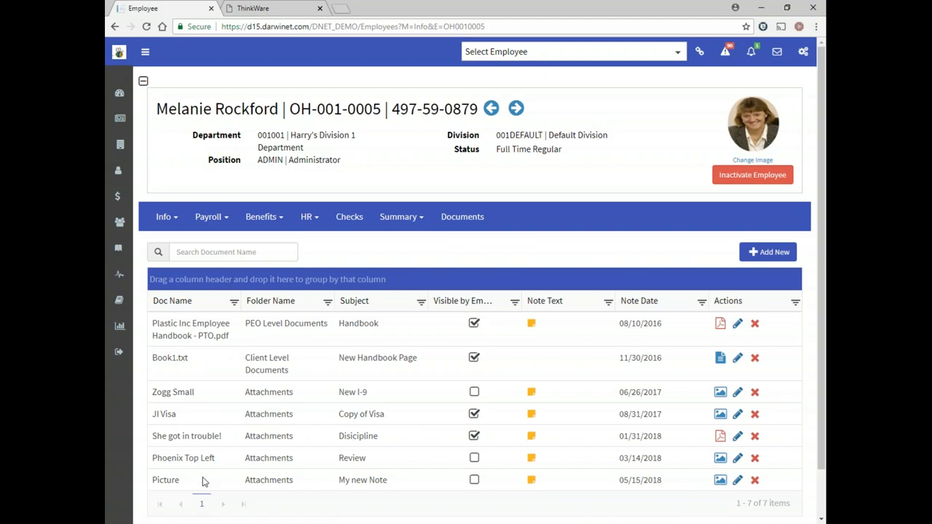
mouse_move(195, 485)
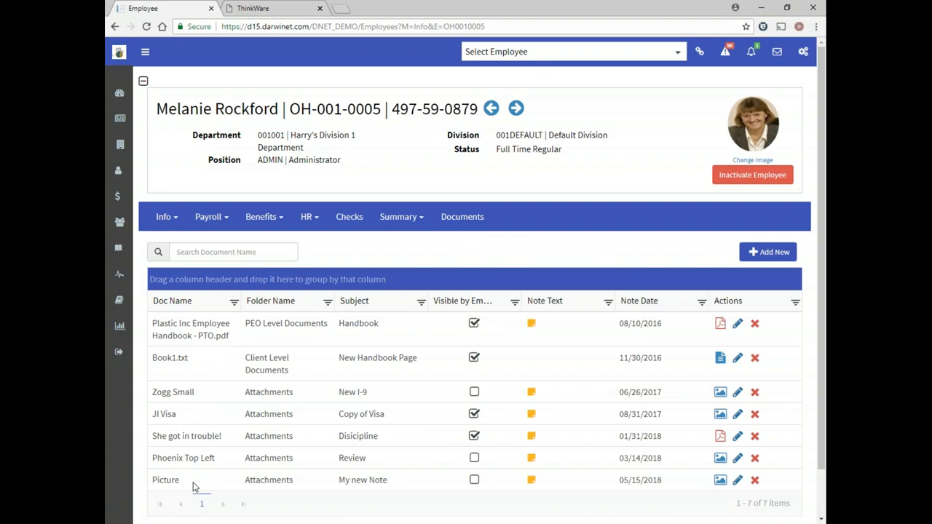
Step: Open Melanie's J1 license expiring 12/31/2017 and view its Copy of Visa attachment
left_click(306, 217)
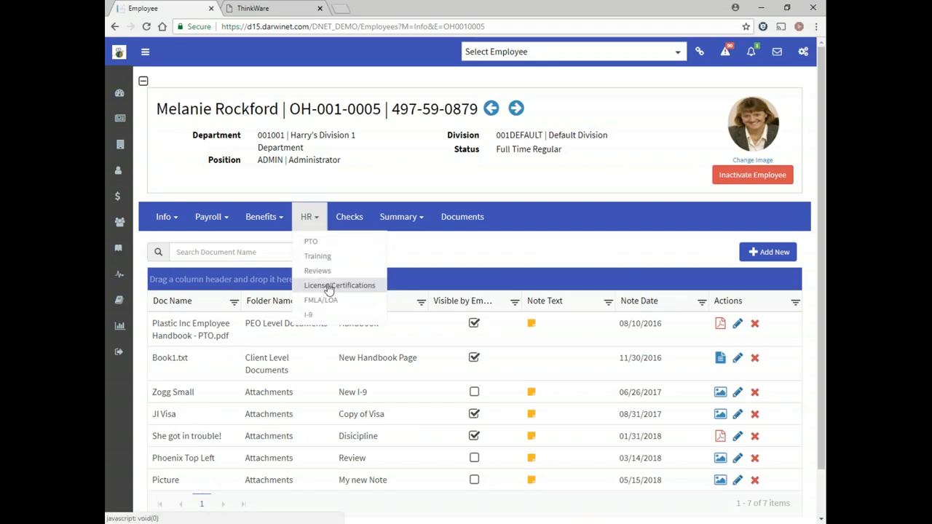
left_click(338, 285)
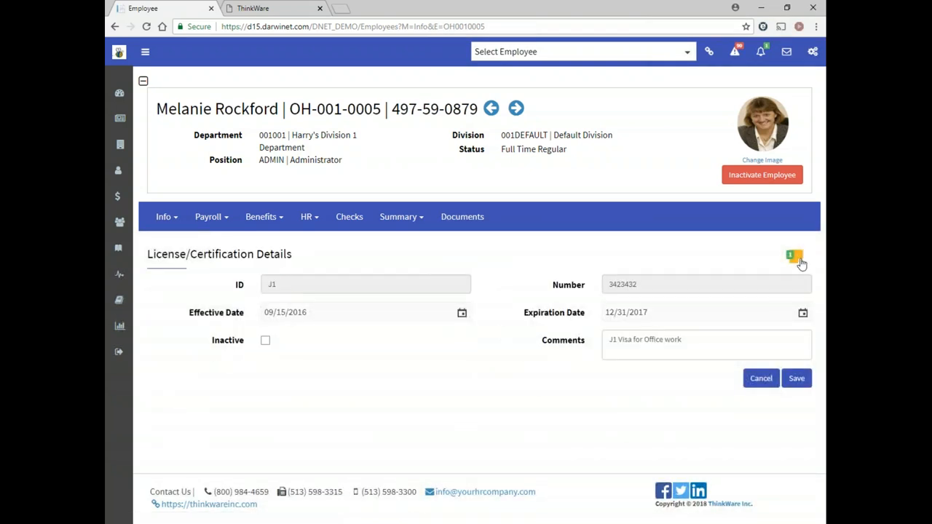
left_click(794, 256)
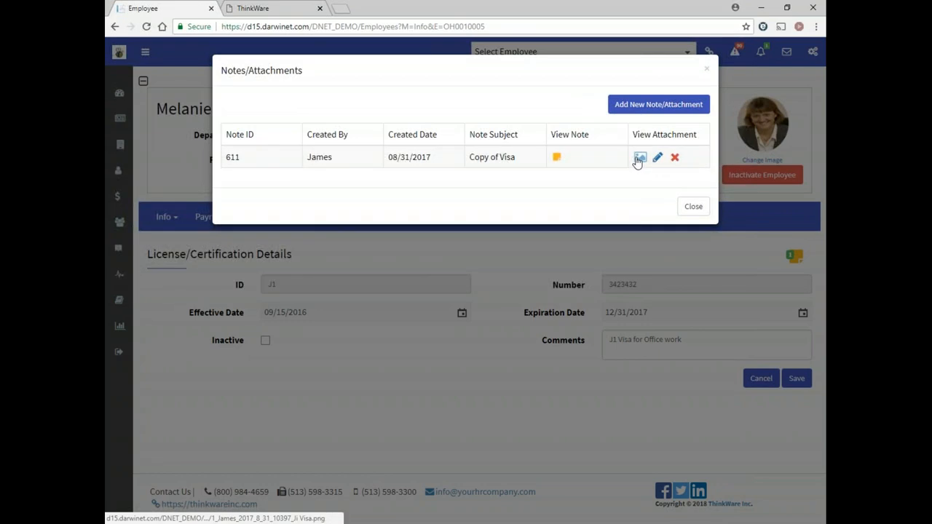
left_click(639, 157)
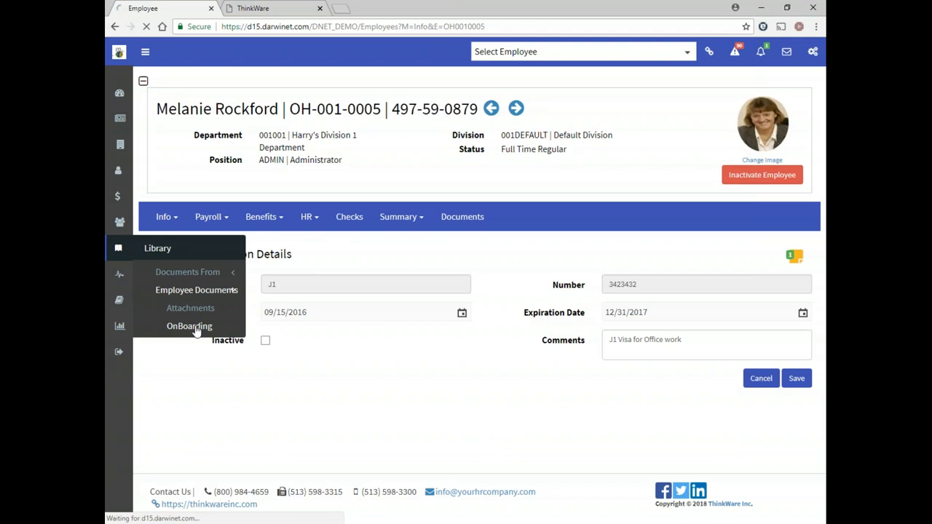
left_click(189, 325)
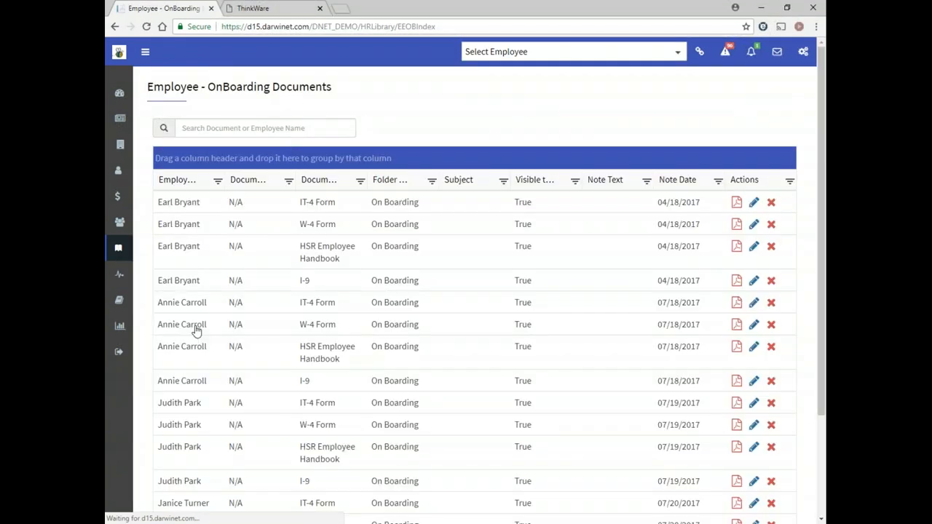
left_click(265, 128)
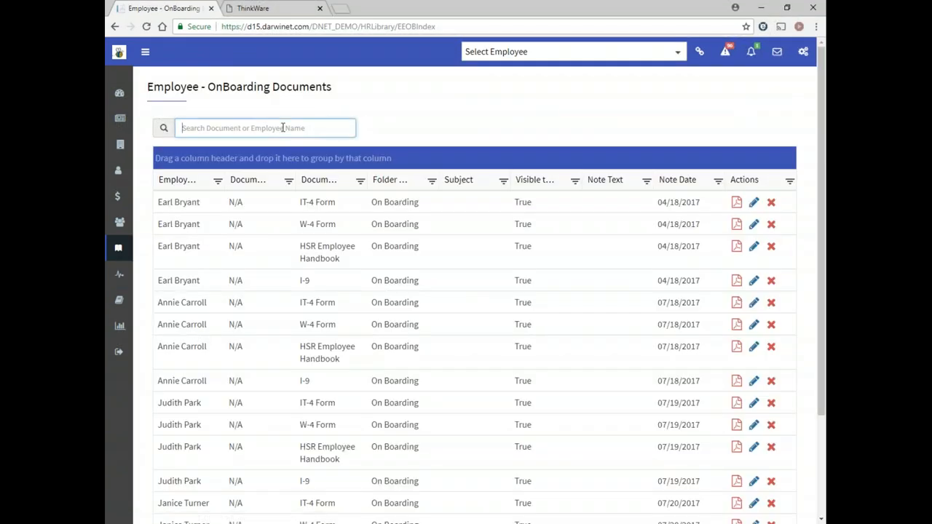
type("i-9")
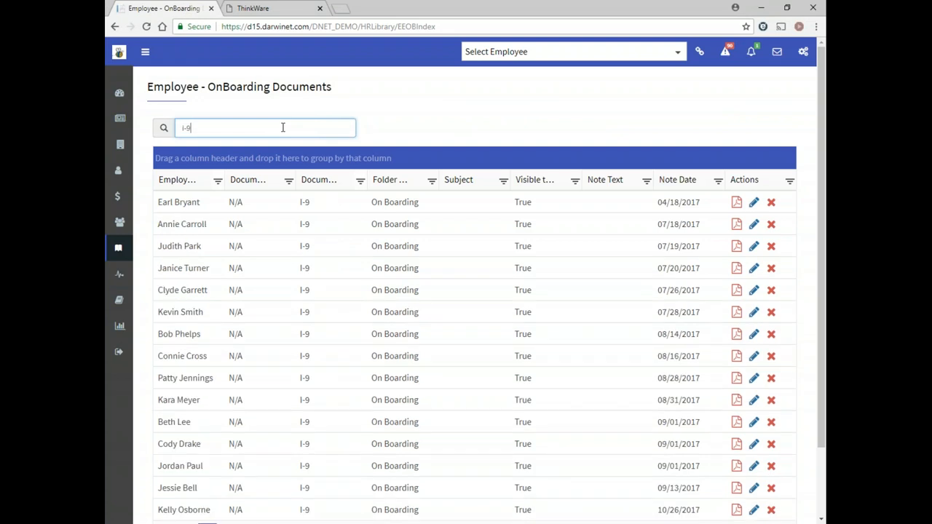
mouse_move(736, 284)
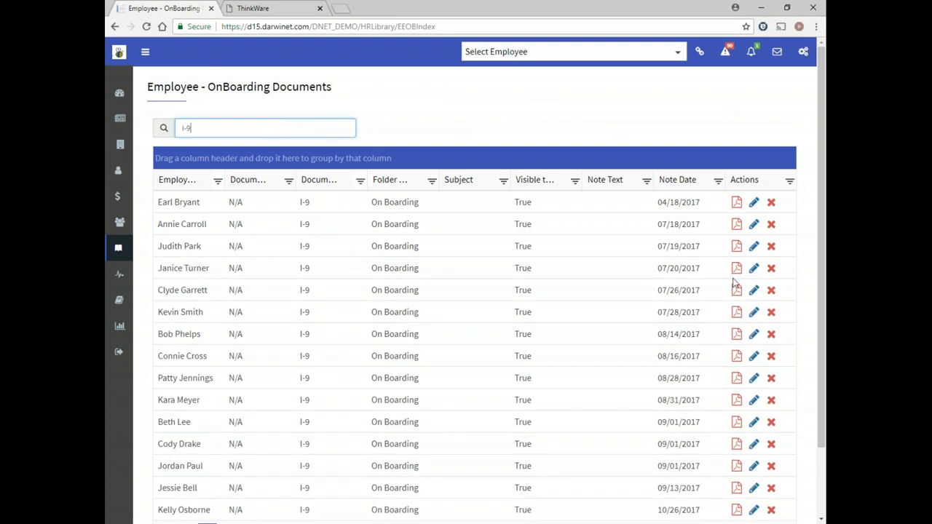
left_click(736, 268)
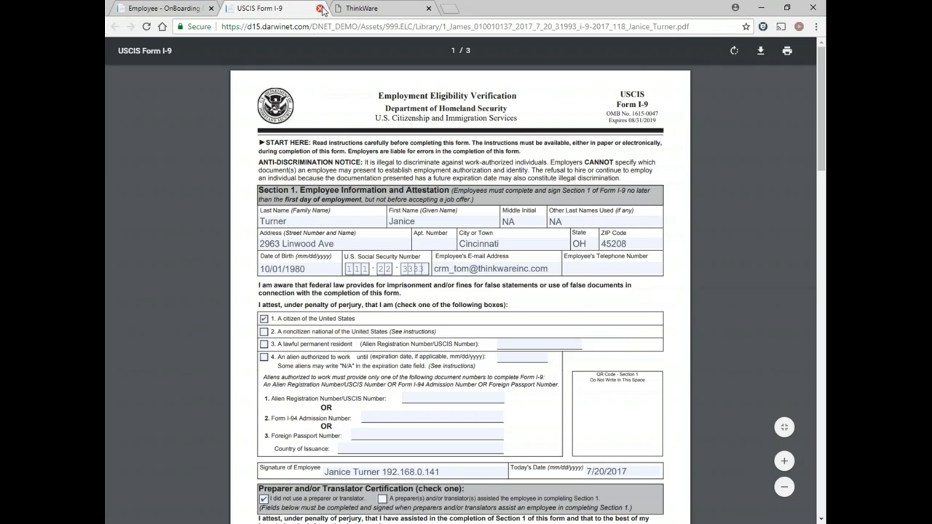
Step: Close the I-9 form and return to the main dashboard
left_click(336, 8)
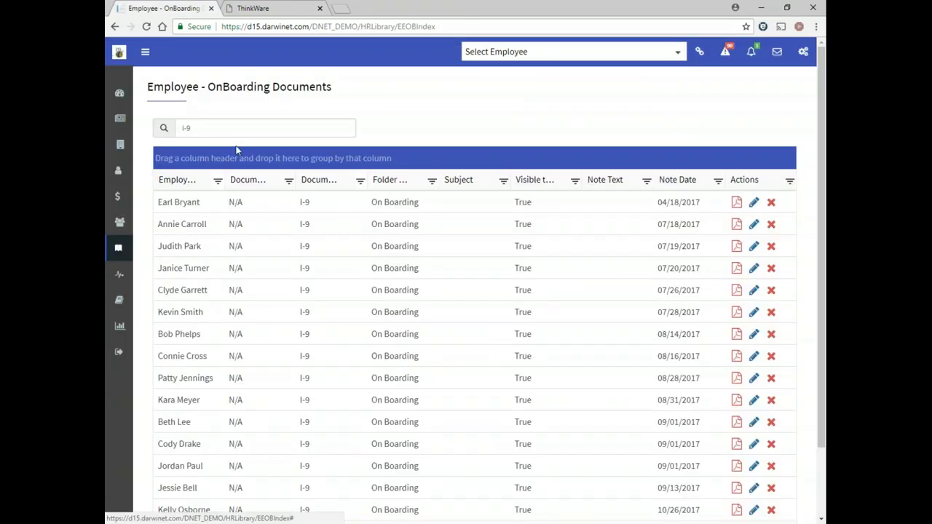
left_click(145, 52)
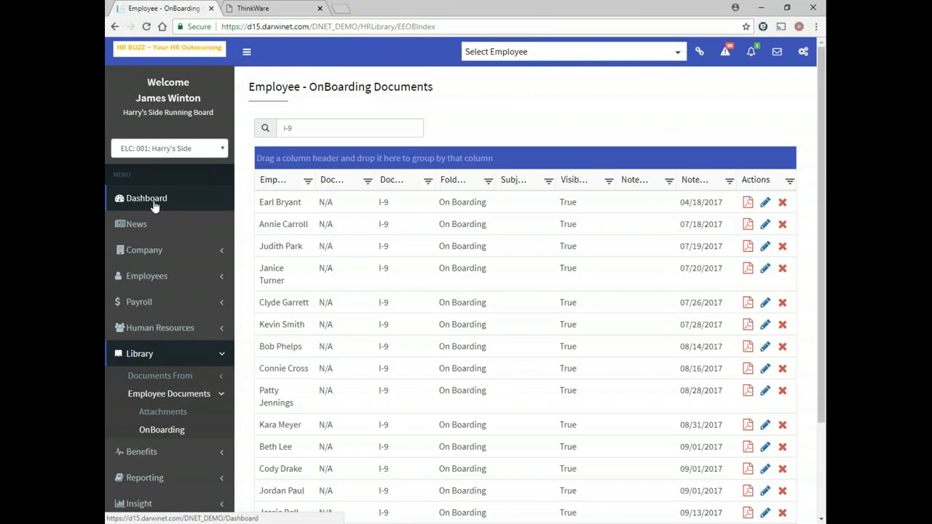
left_click(146, 198)
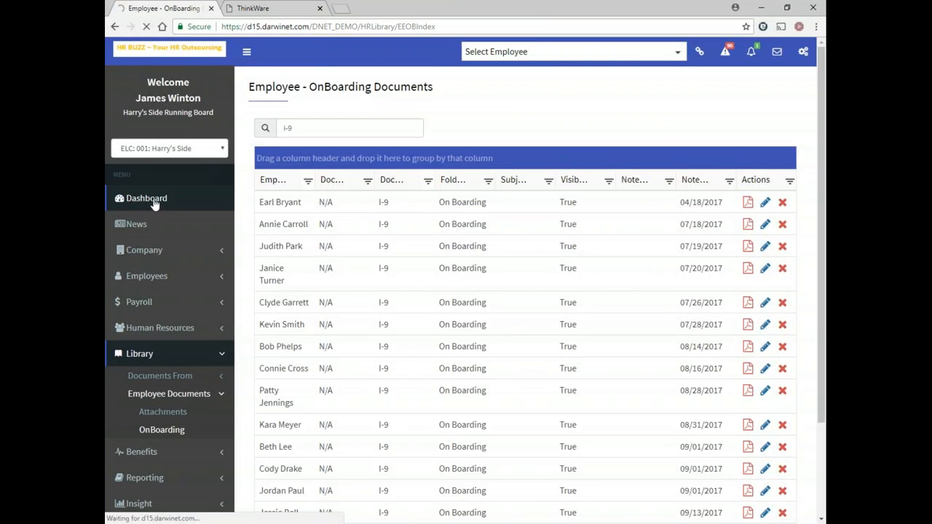
Step: Read the BCBS benefit effective-date notice and the Employee Termination Received alert in Darwin Alerts
left_click(146, 198)
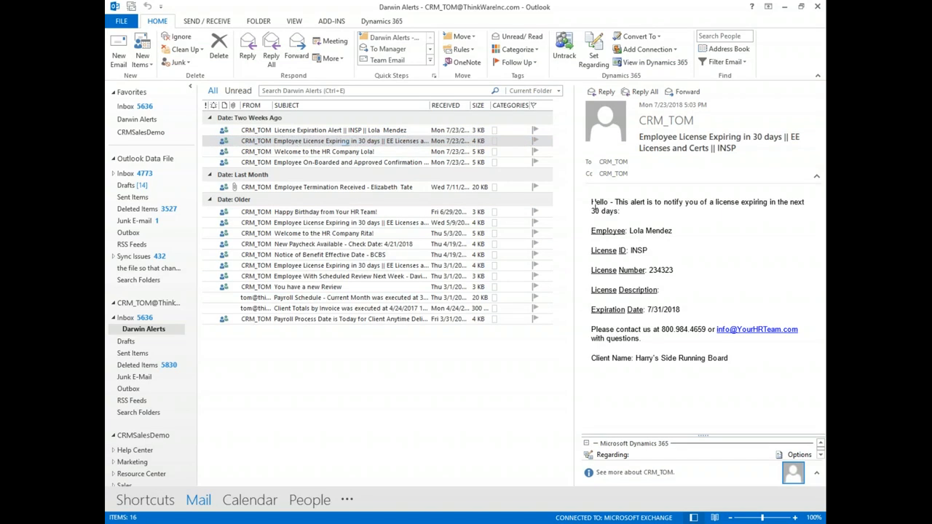
left_click_drag(591, 201, 668, 250)
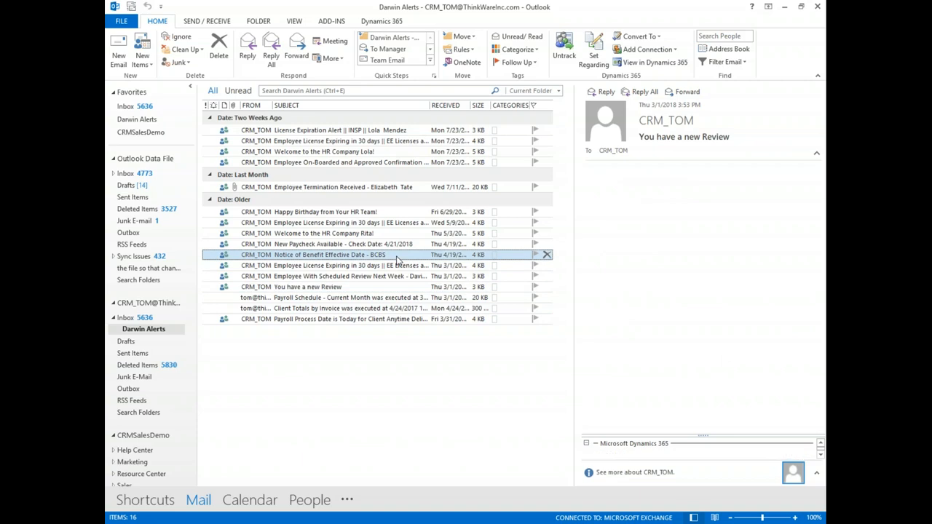
left_click(329, 254)
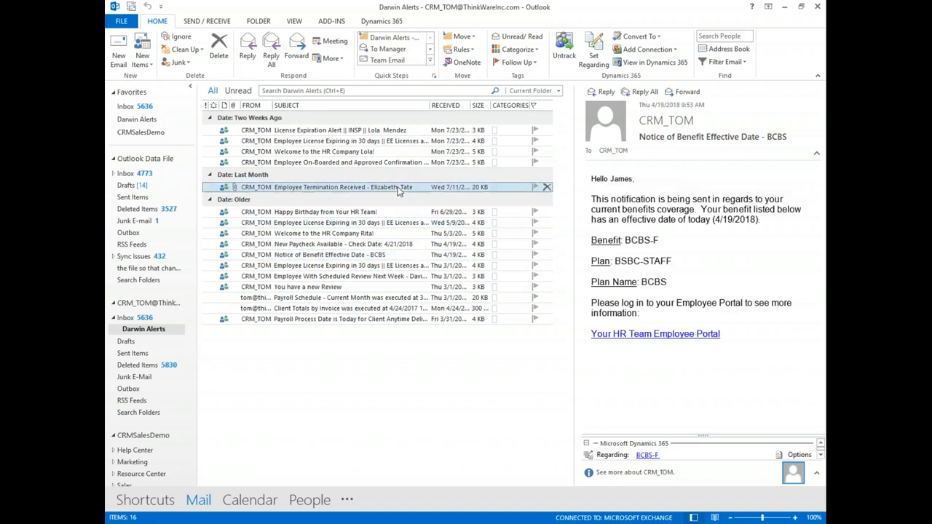
left_click(328, 187)
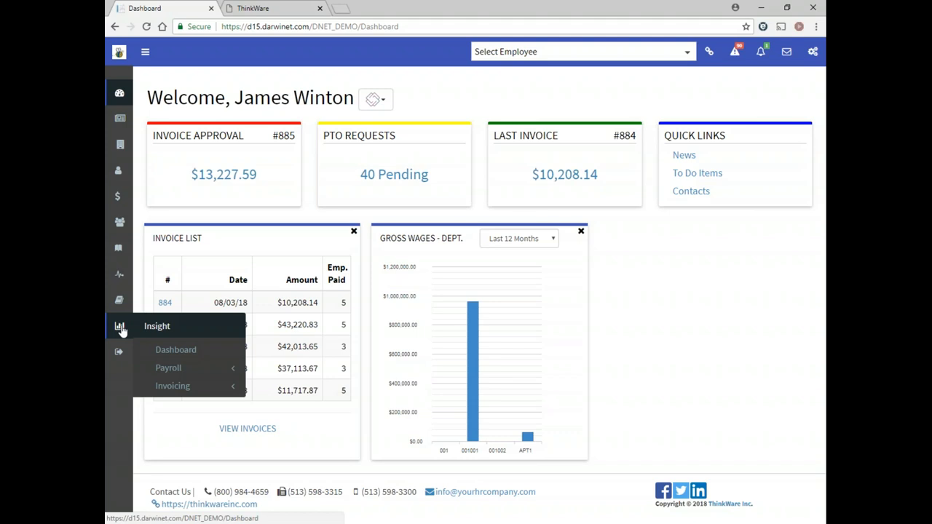
Step: Open the Insight Dashboard and move the chart's start date to 3/1/2017
left_click(175, 350)
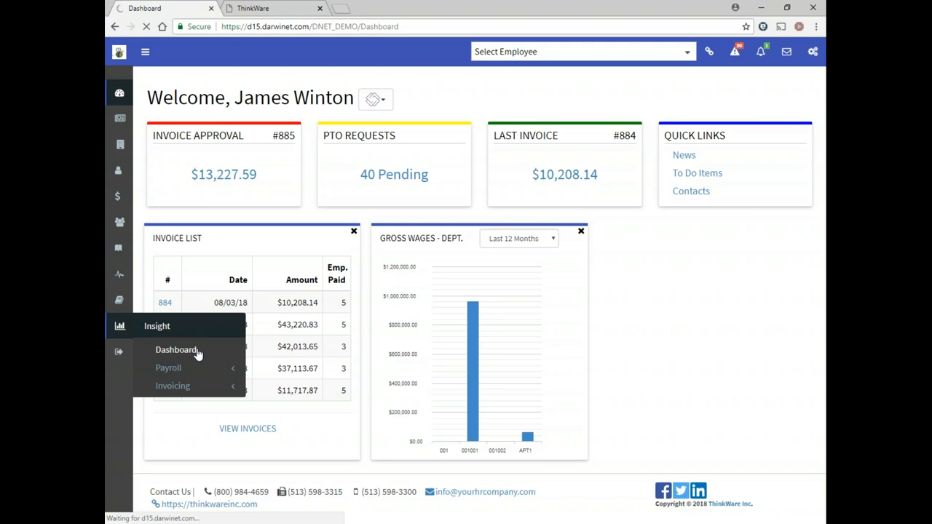
left_click(177, 350)
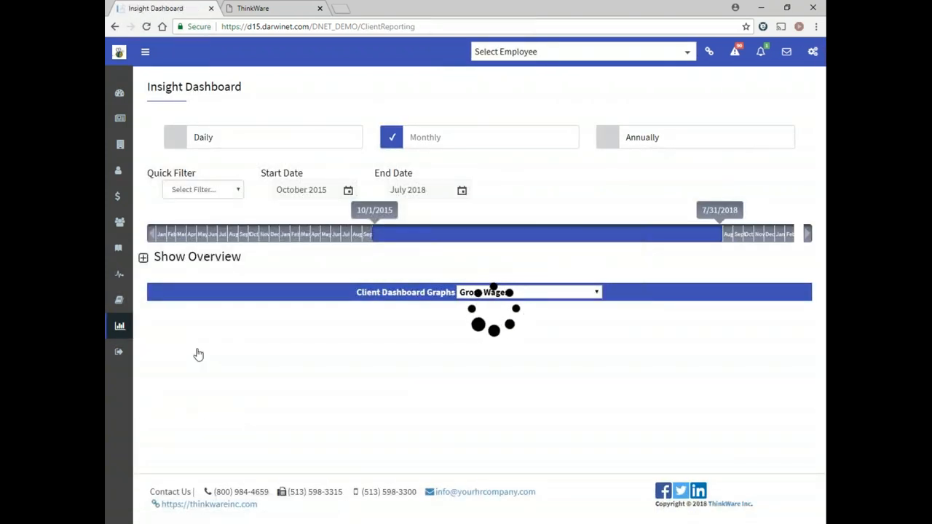
left_click_drag(371, 233, 524, 233)
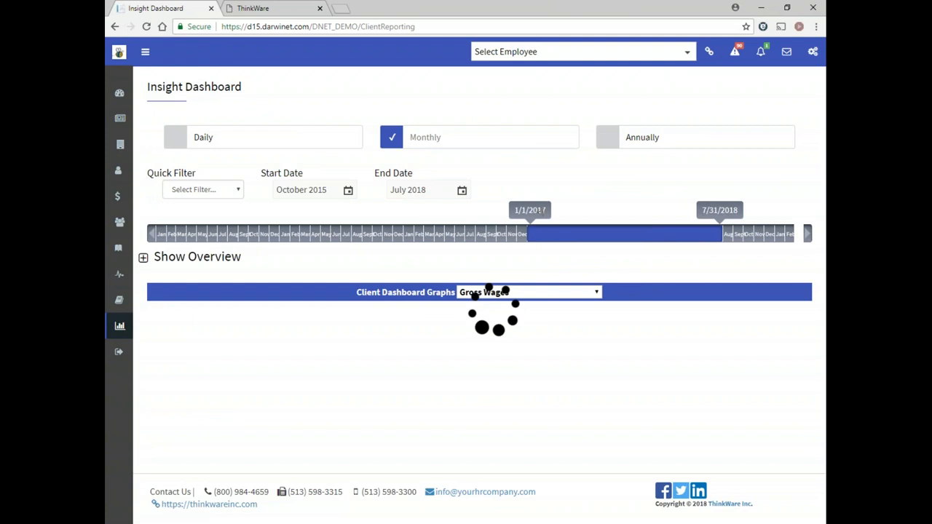
left_click_drag(524, 233, 398, 234)
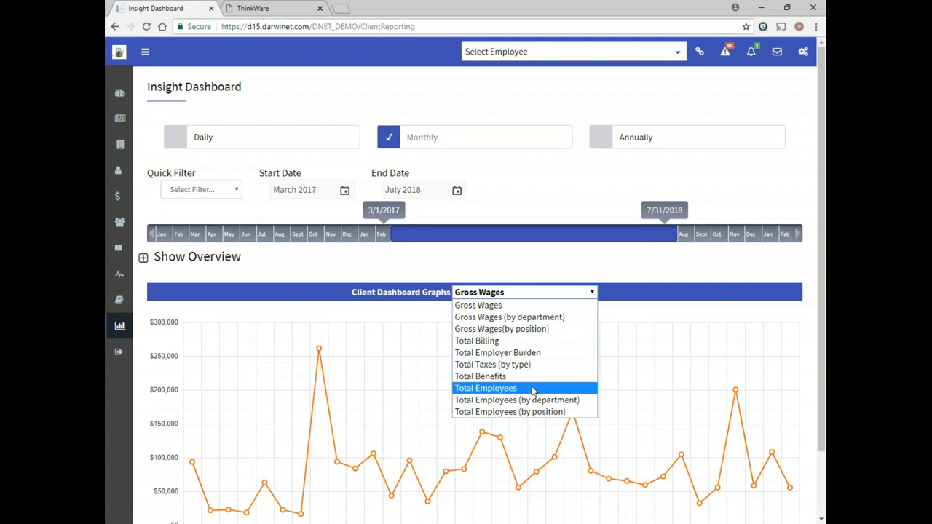
Step: Chart Total Employees instead of gross wages and toggle the overview totals
left_click(484, 388)
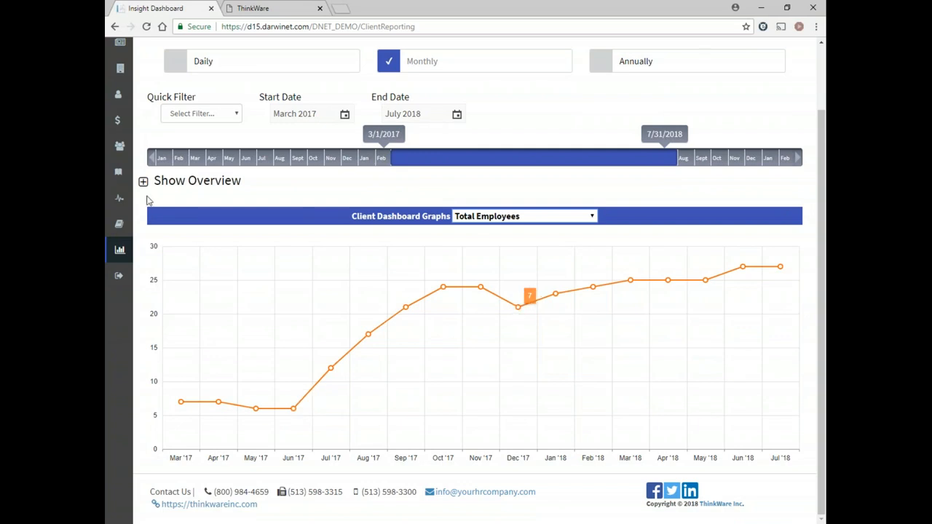
left_click(142, 181)
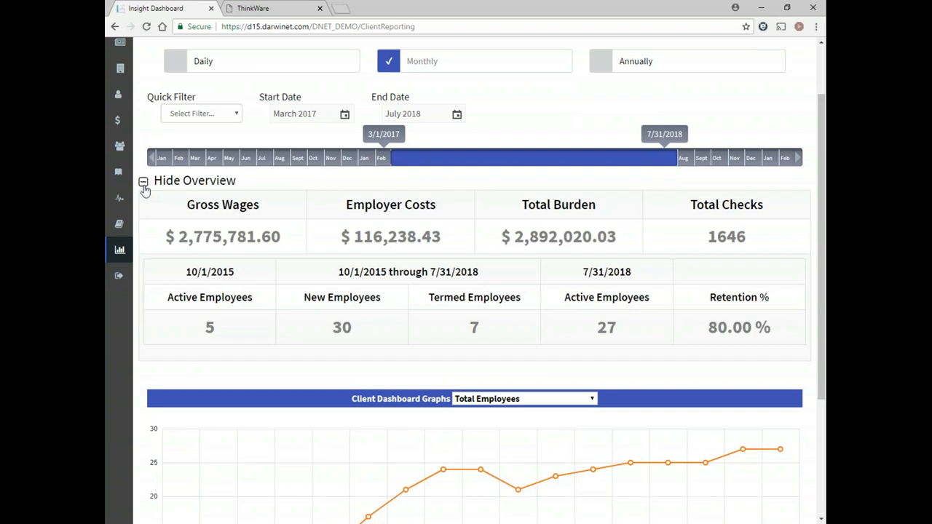
left_click(143, 181)
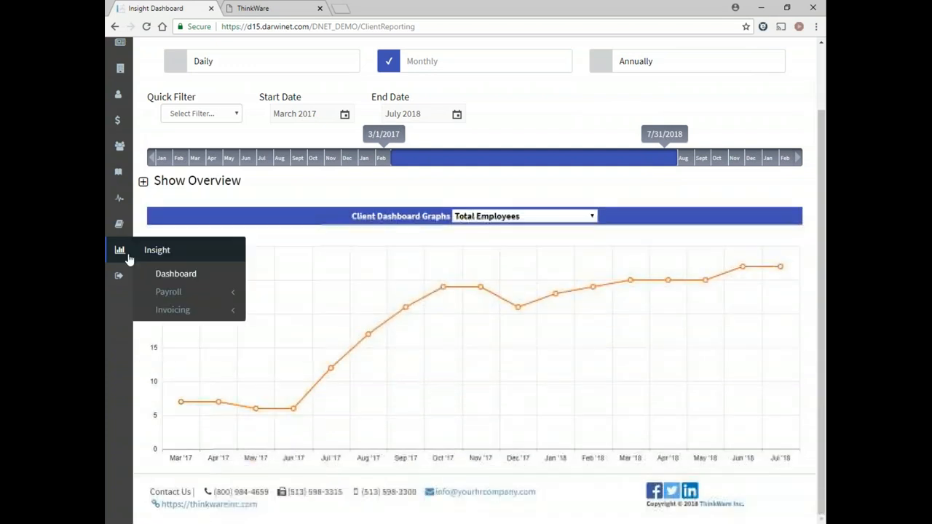
Step: Open the Insight payroll Summary report and review department wages and workforce counts
left_click(168, 291)
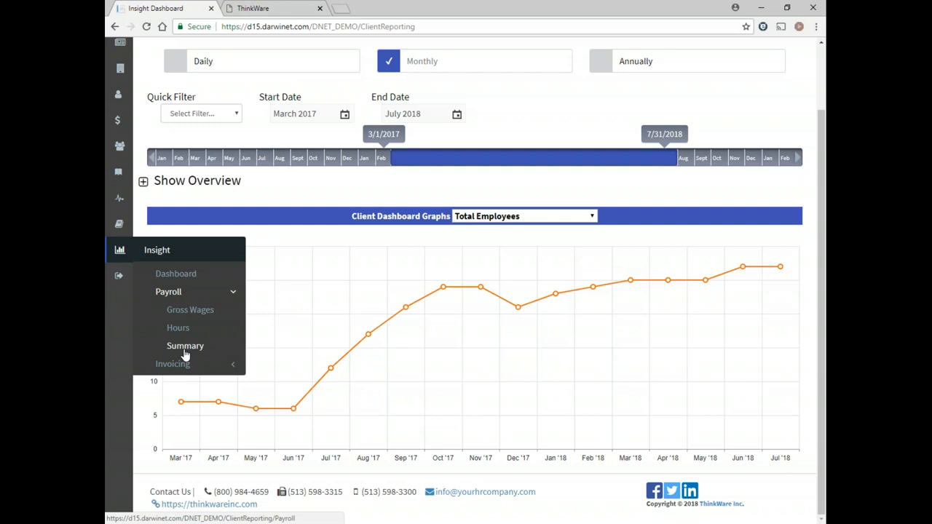
left_click(185, 346)
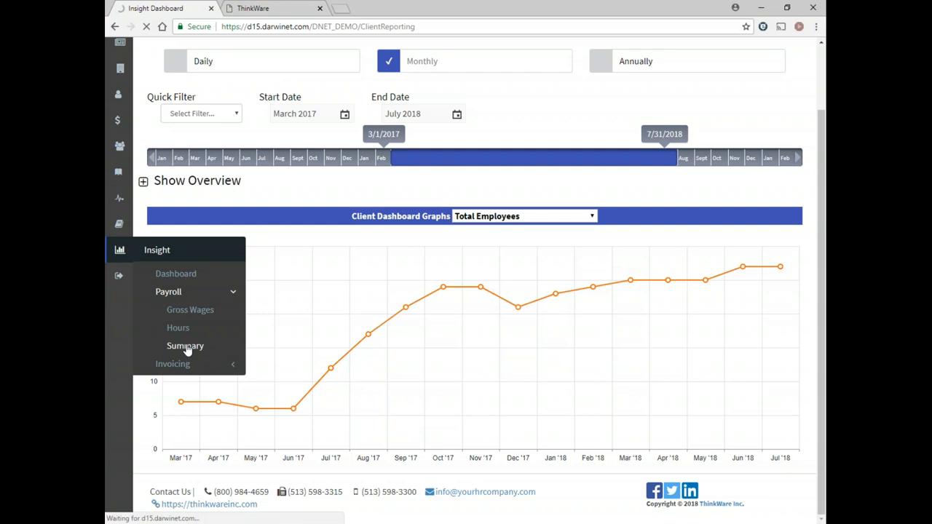
left_click(177, 328)
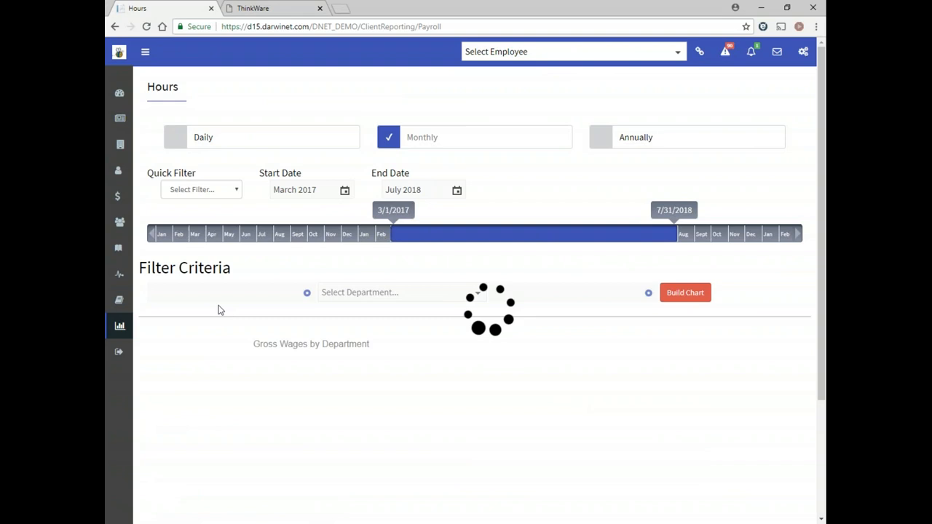
mouse_move(564, 299)
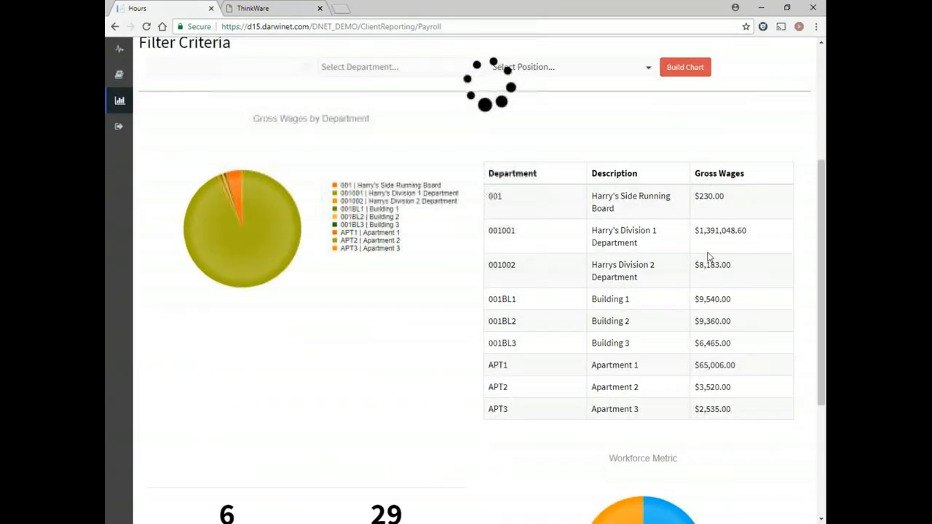
scroll("down", 3)
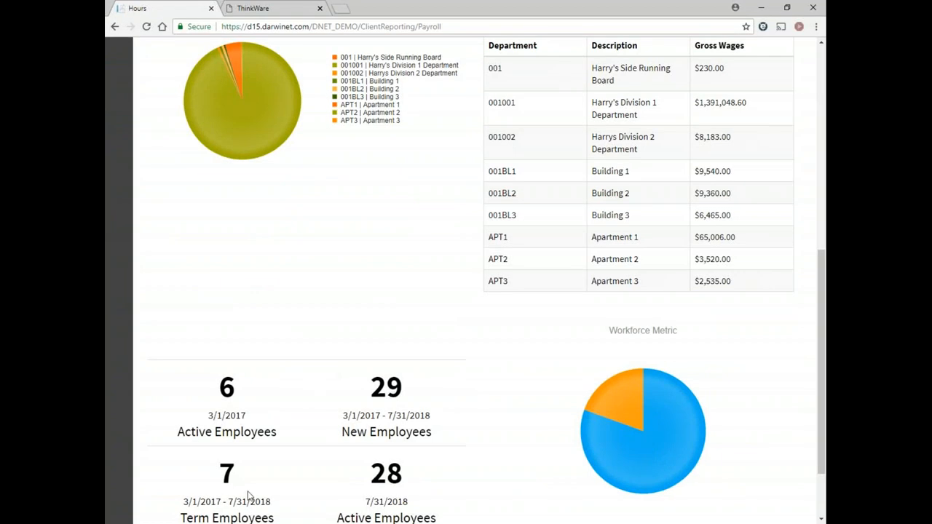
mouse_move(378, 498)
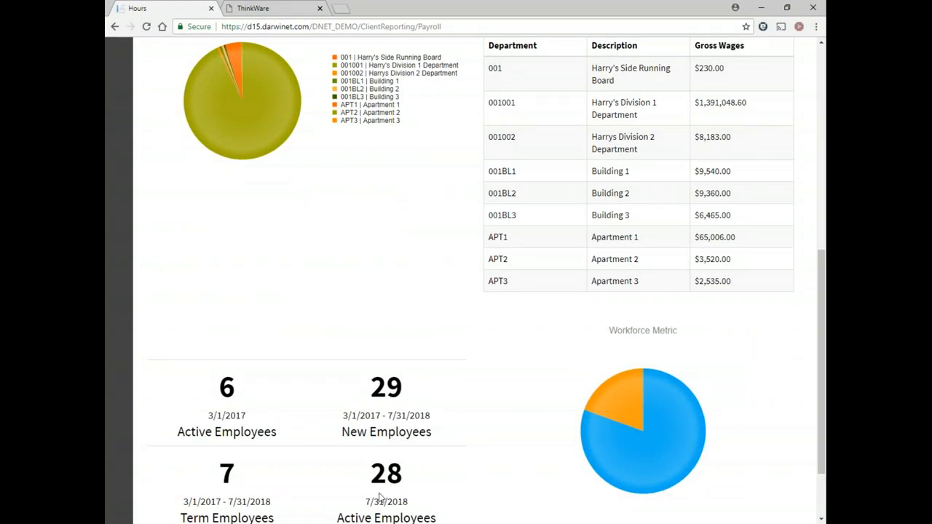
scroll("up", 3)
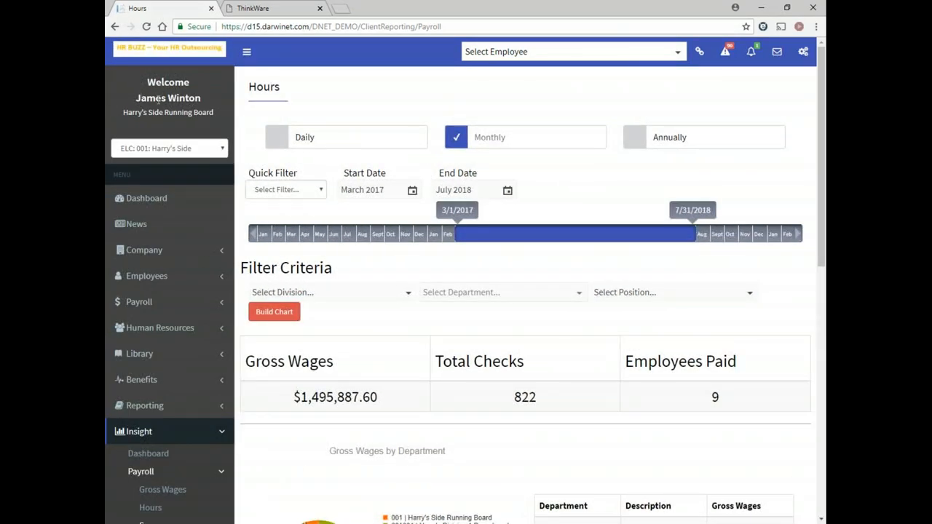
double_click(168, 98)
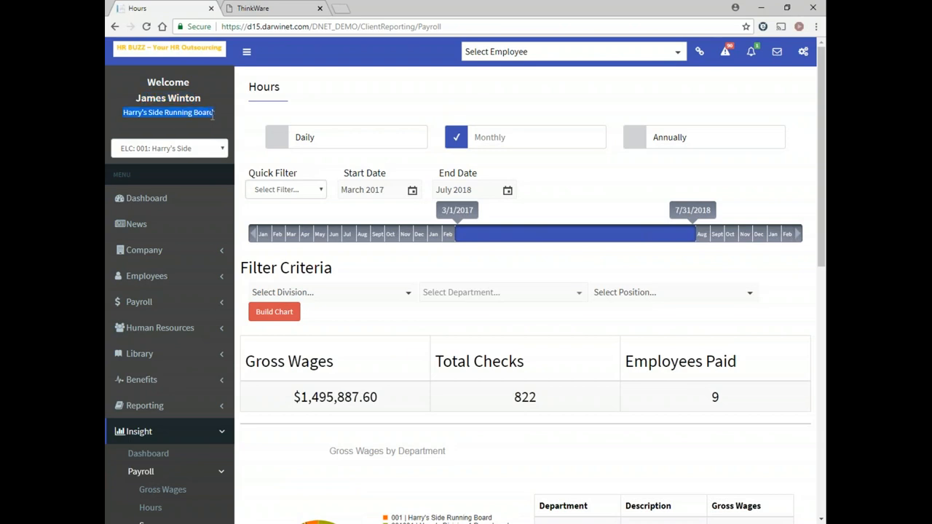
left_click(169, 148)
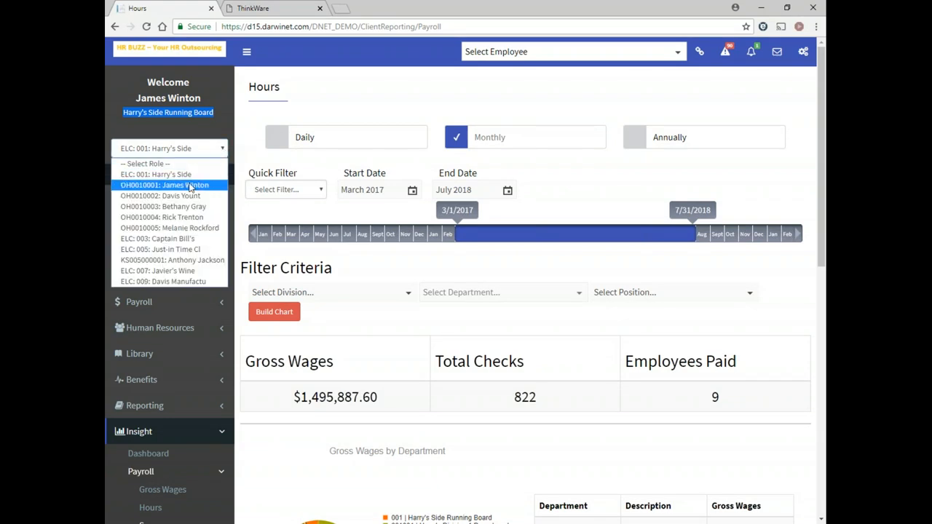
left_click(166, 185)
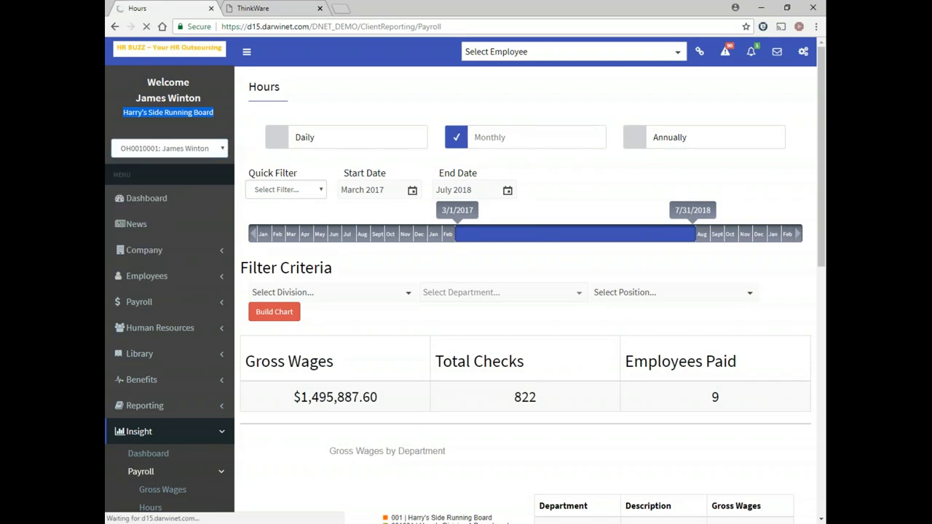
left_click(146, 198)
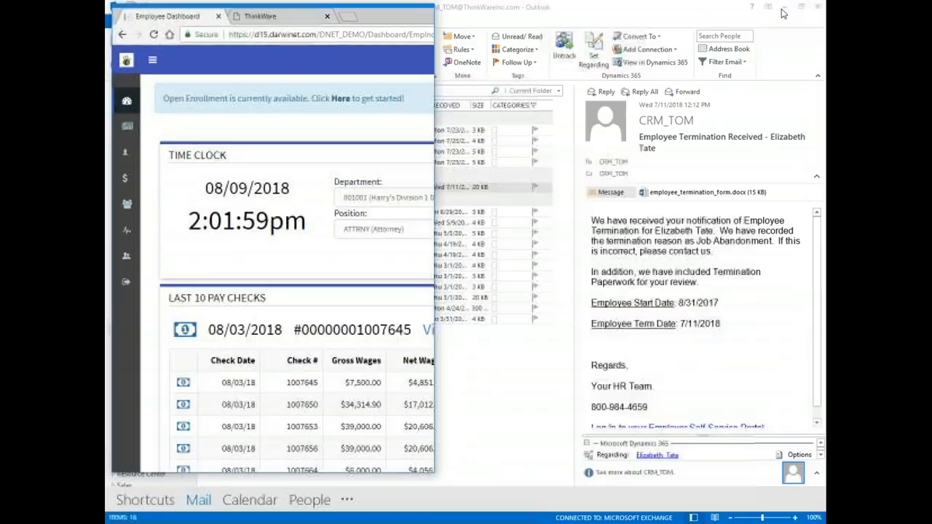
Step: Review check 1007645's Statement of Earnings, close it, and expand Payroll Info
scroll("down", 3)
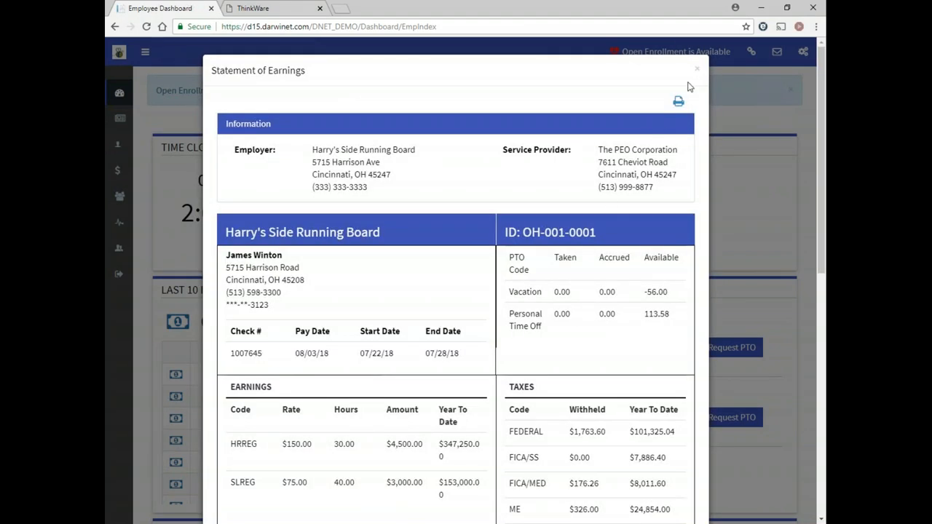
left_click(697, 69)
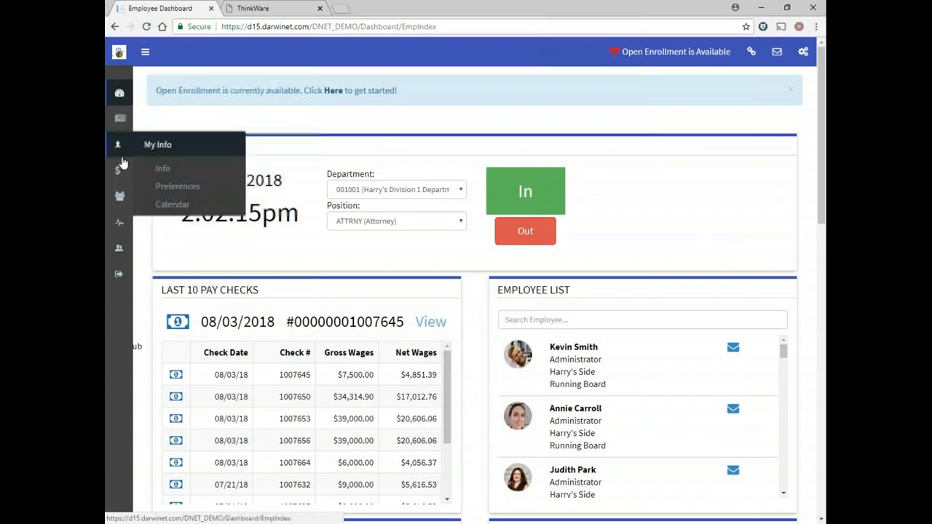
mouse_move(119, 171)
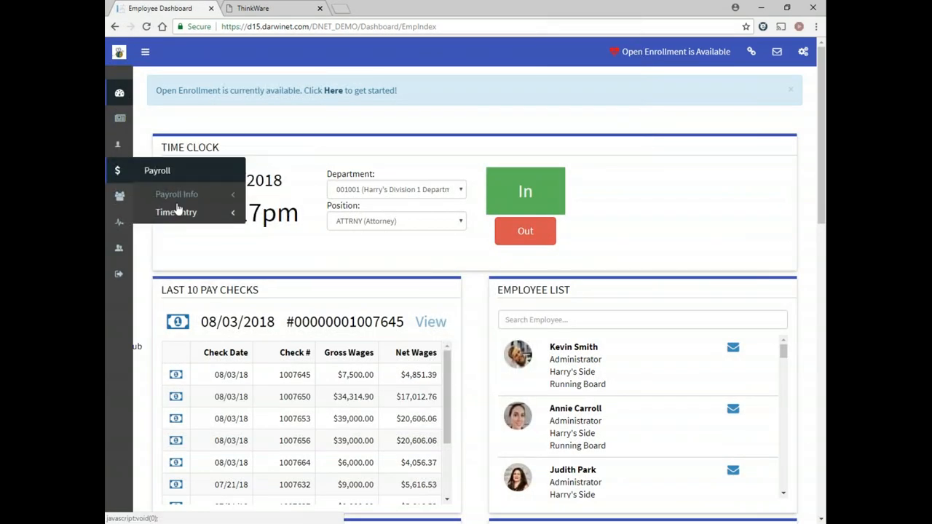
left_click(176, 194)
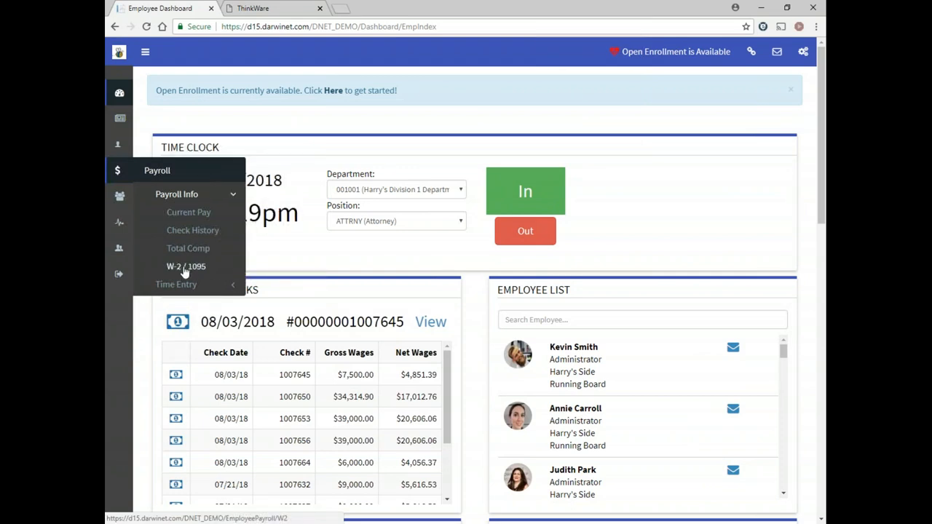
mouse_move(188, 248)
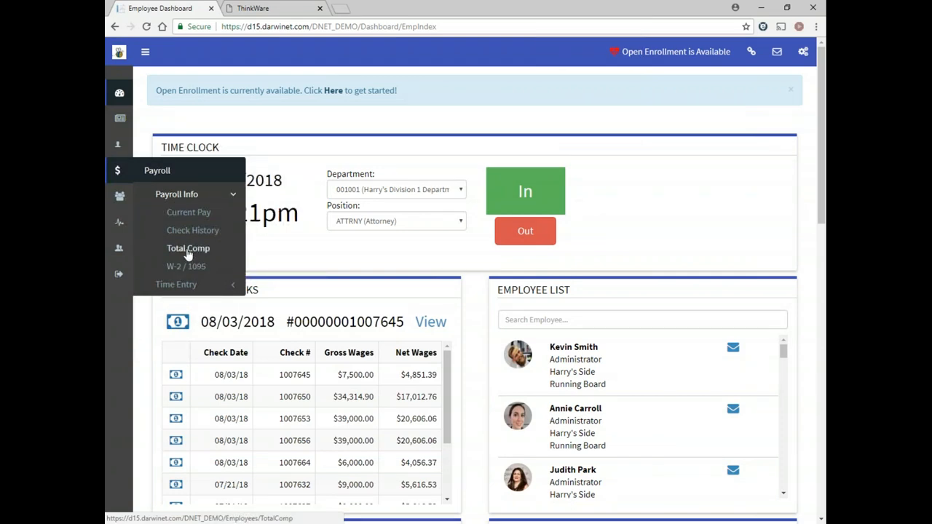